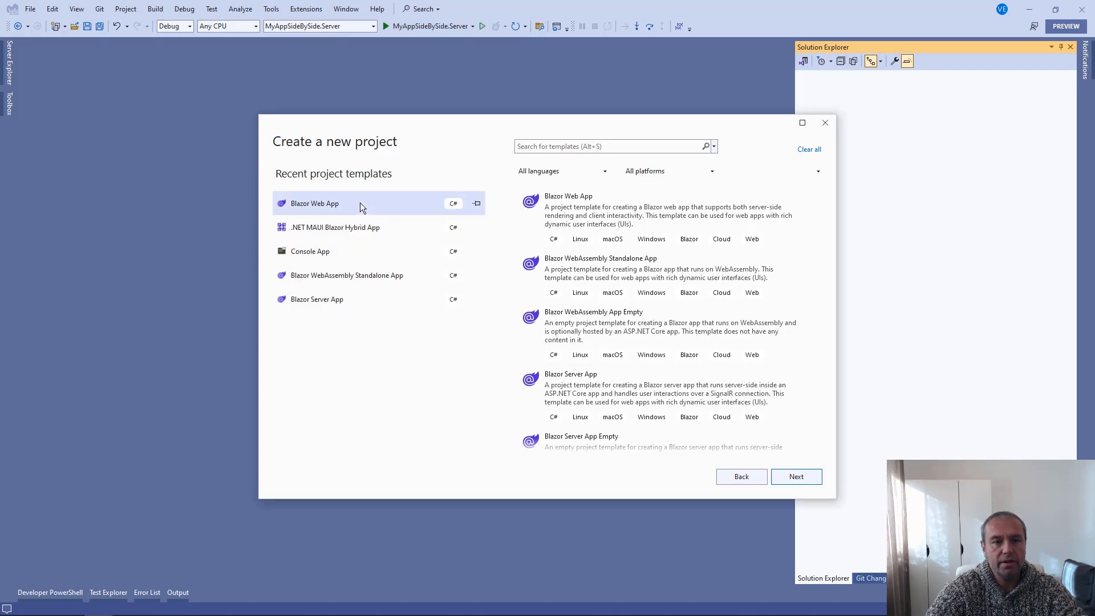
{"action": "mouse_move", "coordinate": [358, 282]}
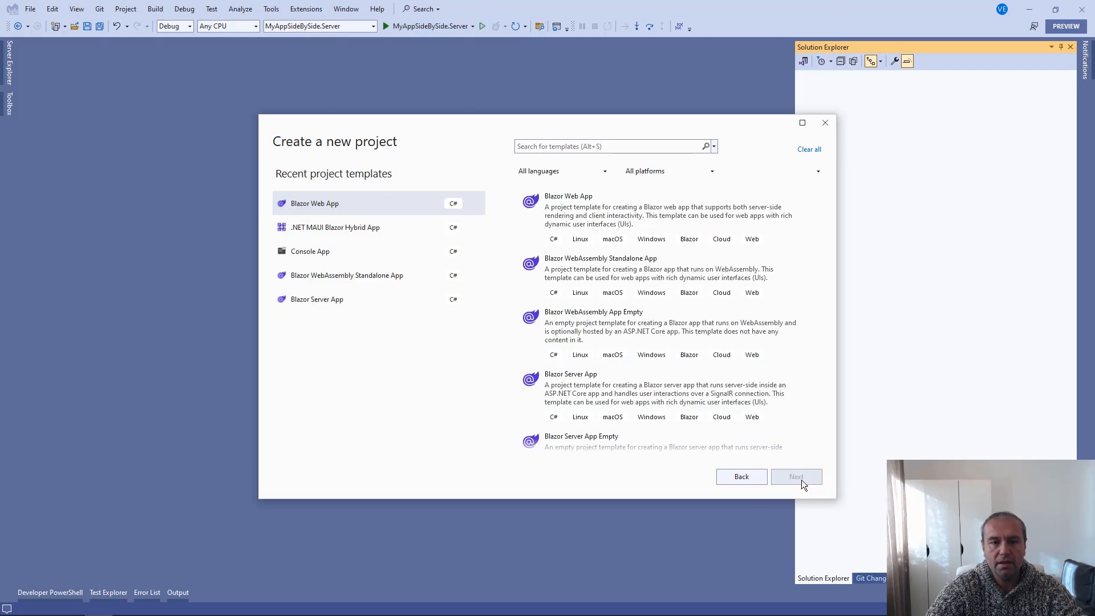
Name the Blazor Web App project MyVSBlazorWebAppWithRadzenBlazor in C:\Test and continue.
{"action": "left_click", "coordinate": [796, 476]}
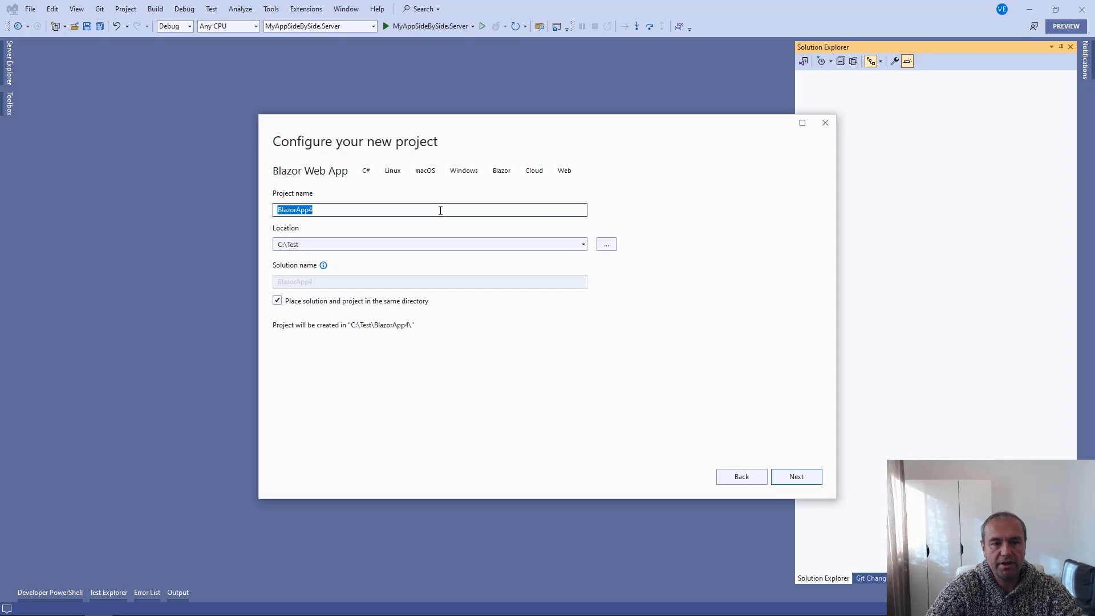
{"action": "type", "text": "MyVS"}
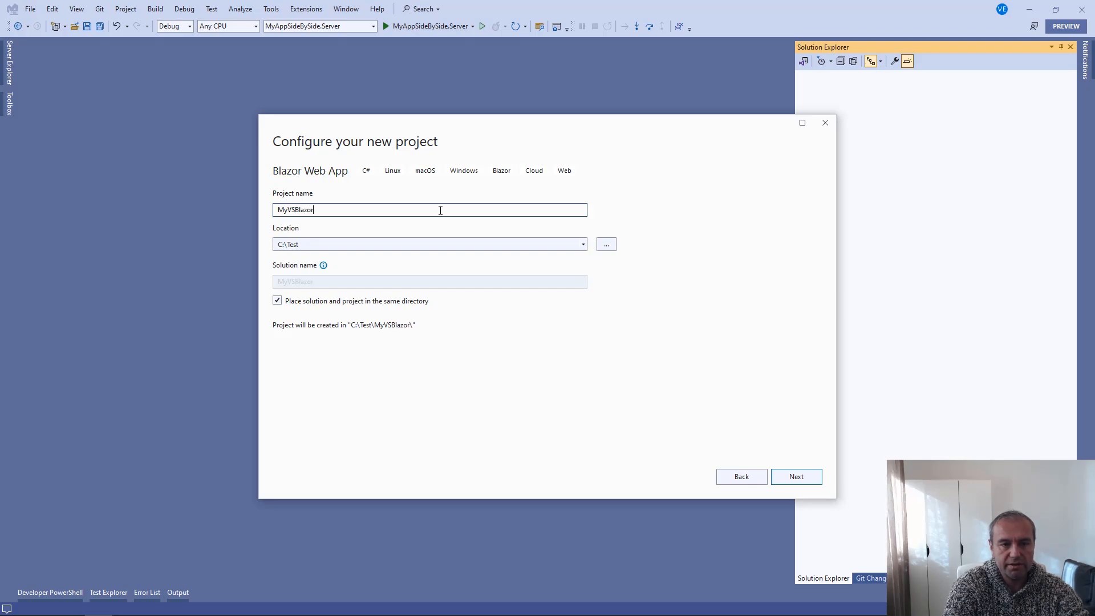
{"action": "type", "text": "WebApp"}
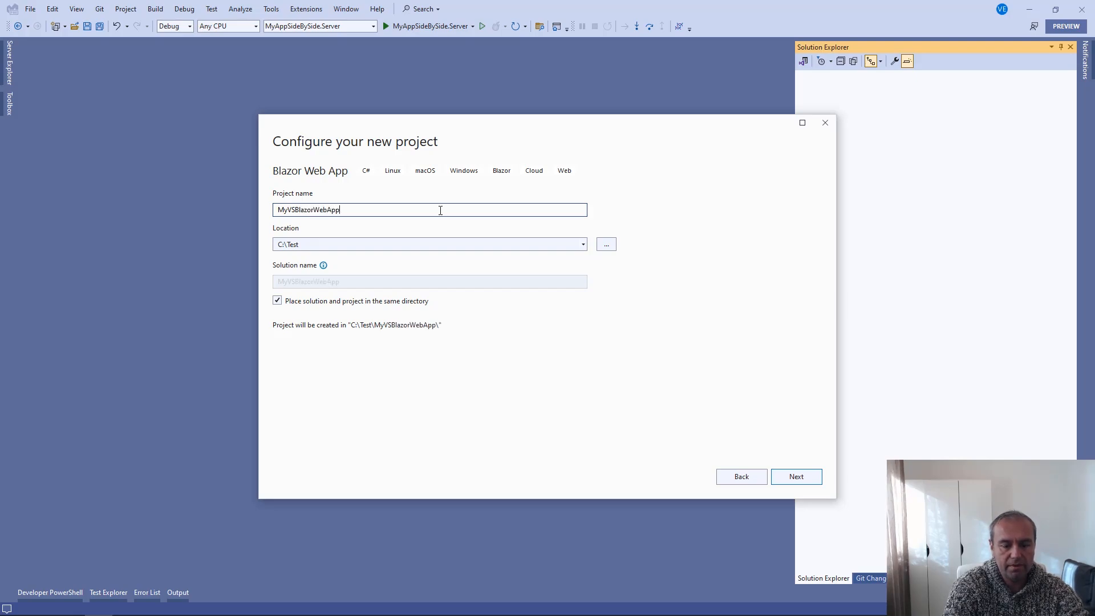
{"action": "type", "text": "With R"}
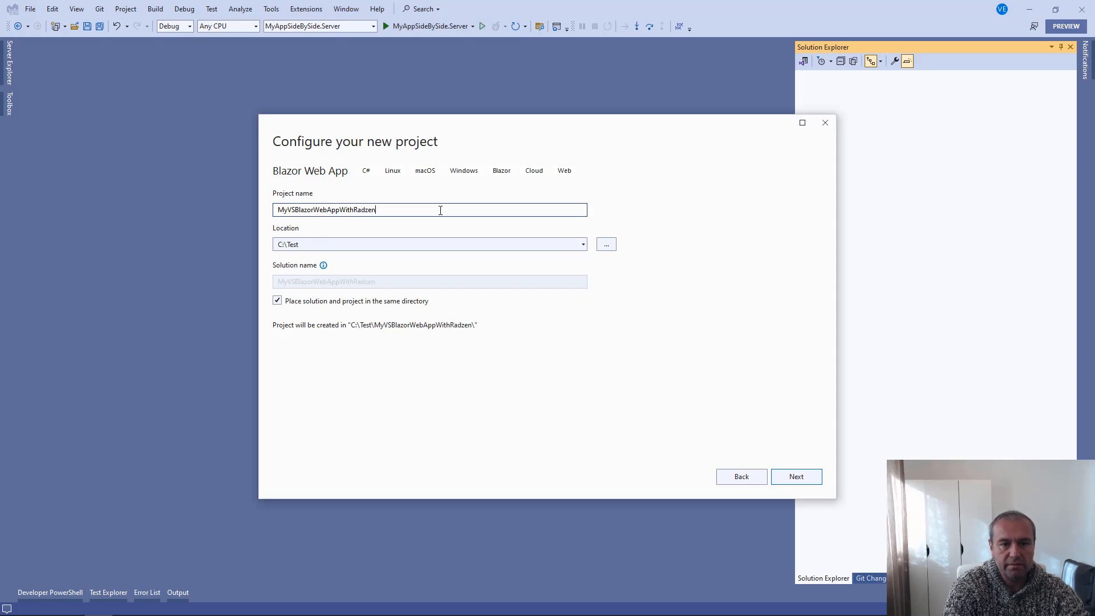
{"action": "type", "text": "Blazor"}
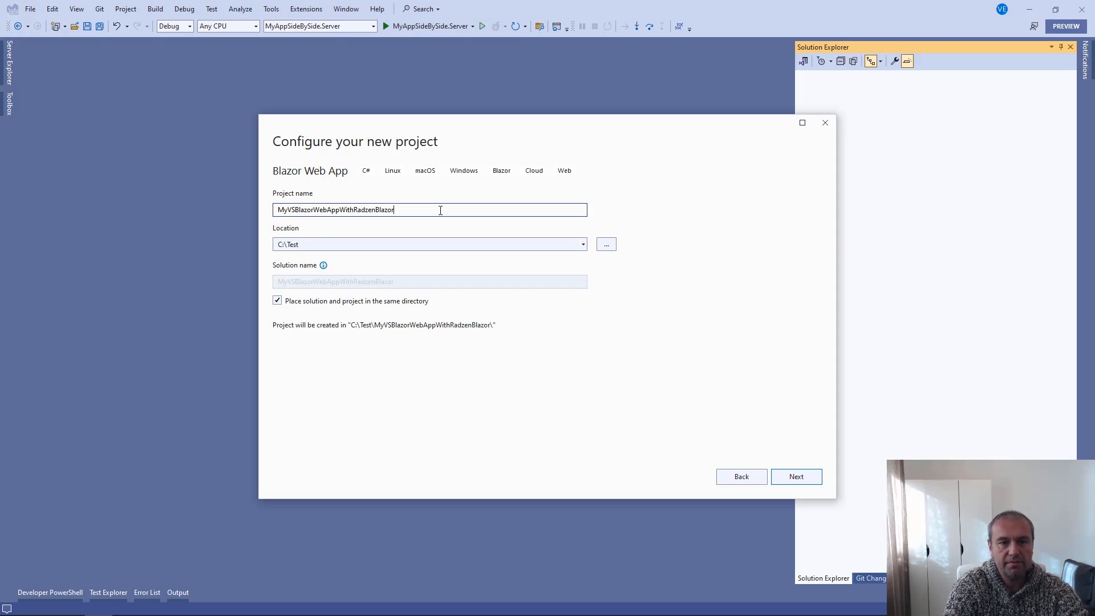
{"action": "mouse_move", "coordinate": [800, 447]}
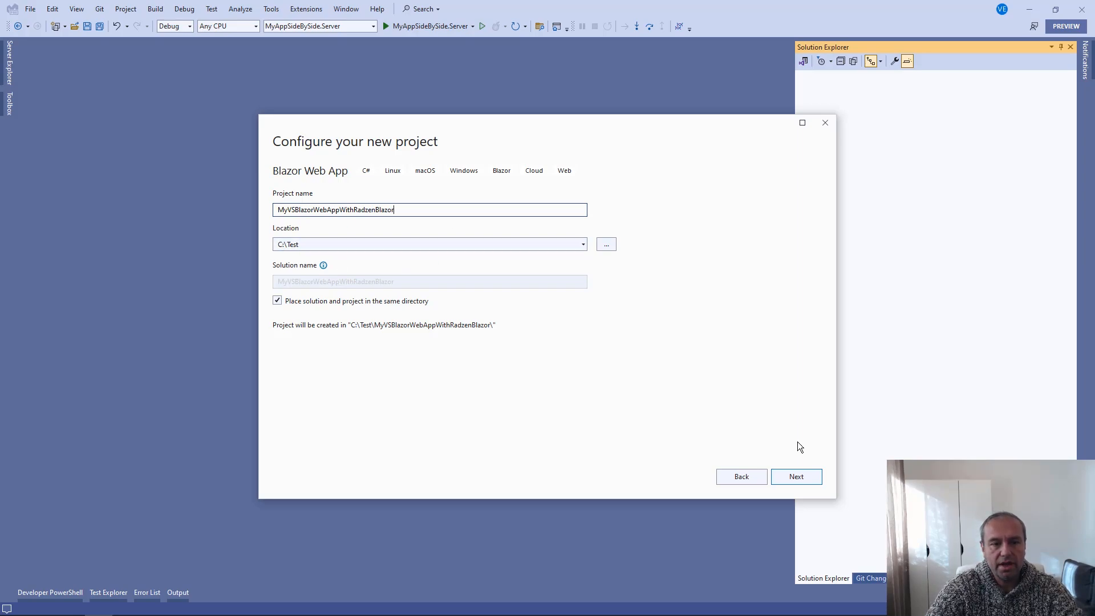
{"action": "left_click", "coordinate": [796, 476]}
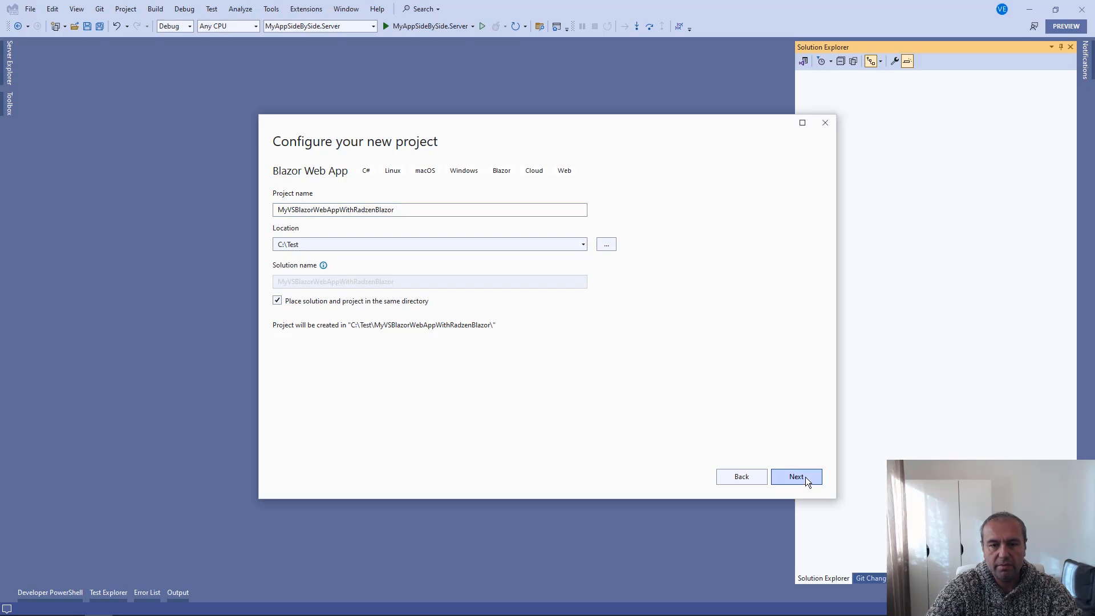
Create the project with .NET 8.0, no authentication, WebAssembly render mode and Global interactivity.
{"action": "left_click", "coordinate": [797, 476]}
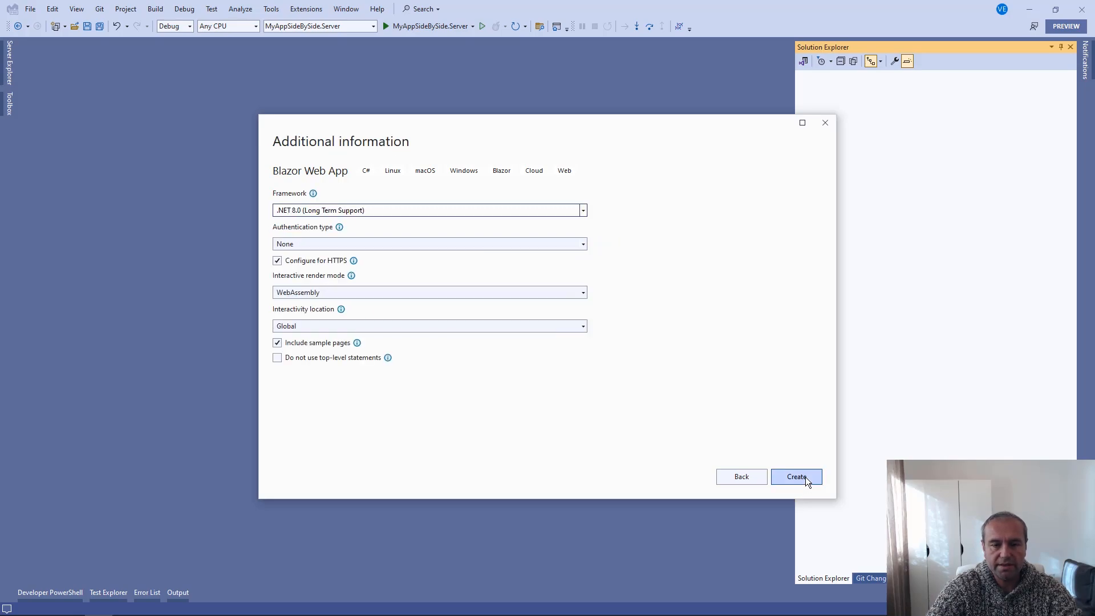
{"action": "mouse_move", "coordinate": [396, 301]}
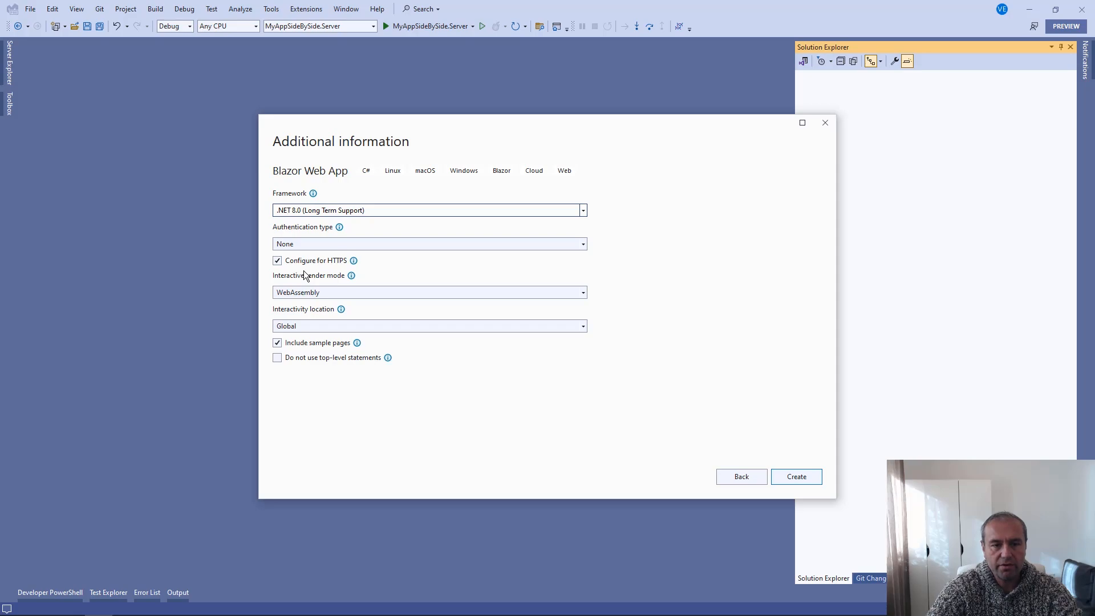
{"action": "mouse_move", "coordinate": [348, 210]}
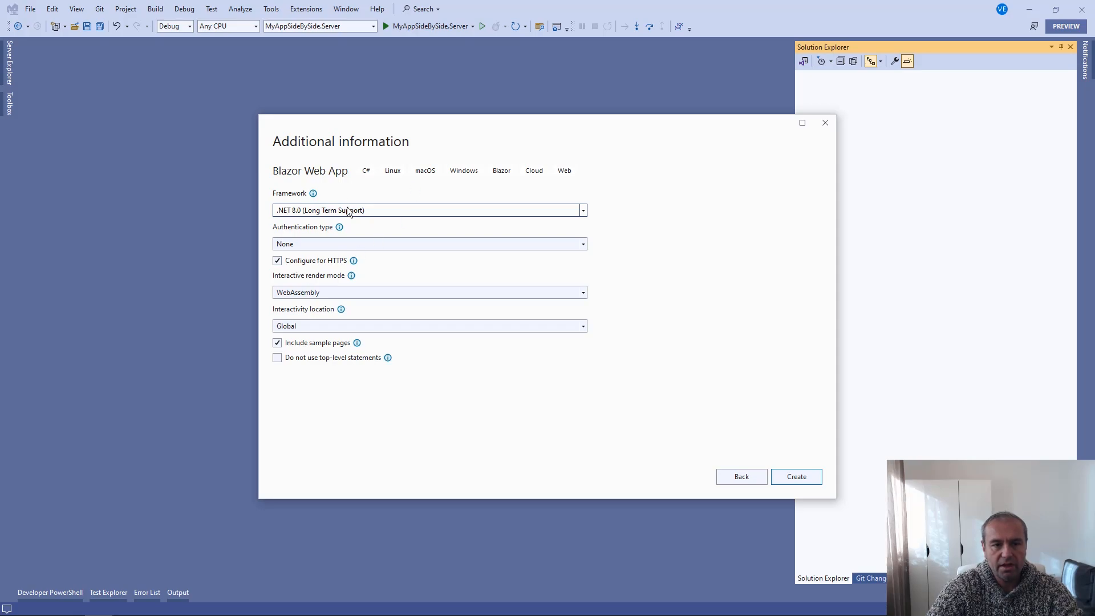
{"action": "mouse_move", "coordinate": [336, 216]}
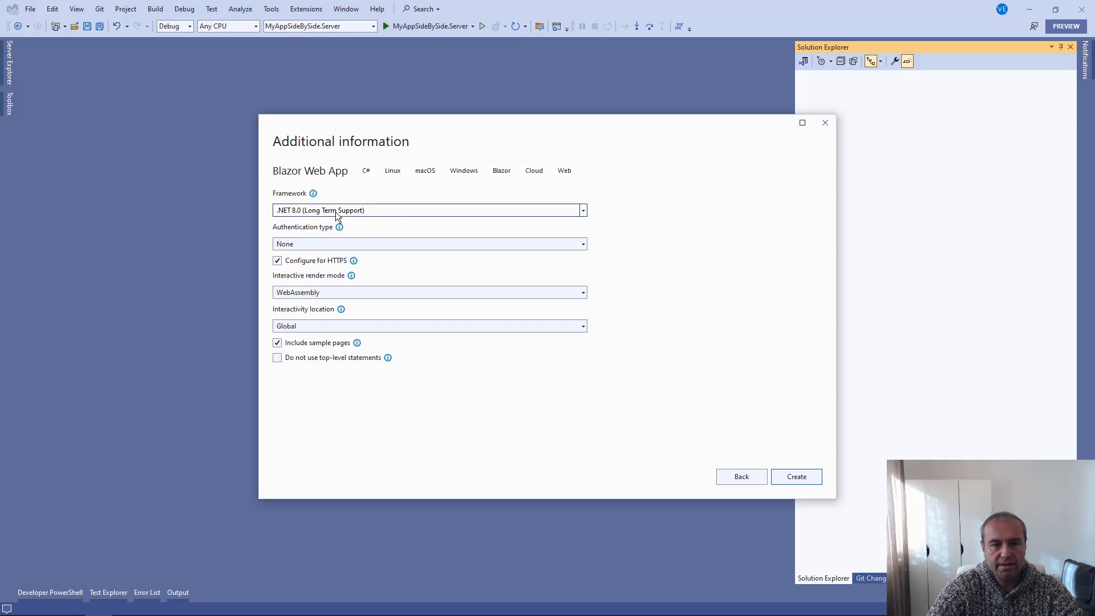
{"action": "mouse_move", "coordinate": [308, 240]}
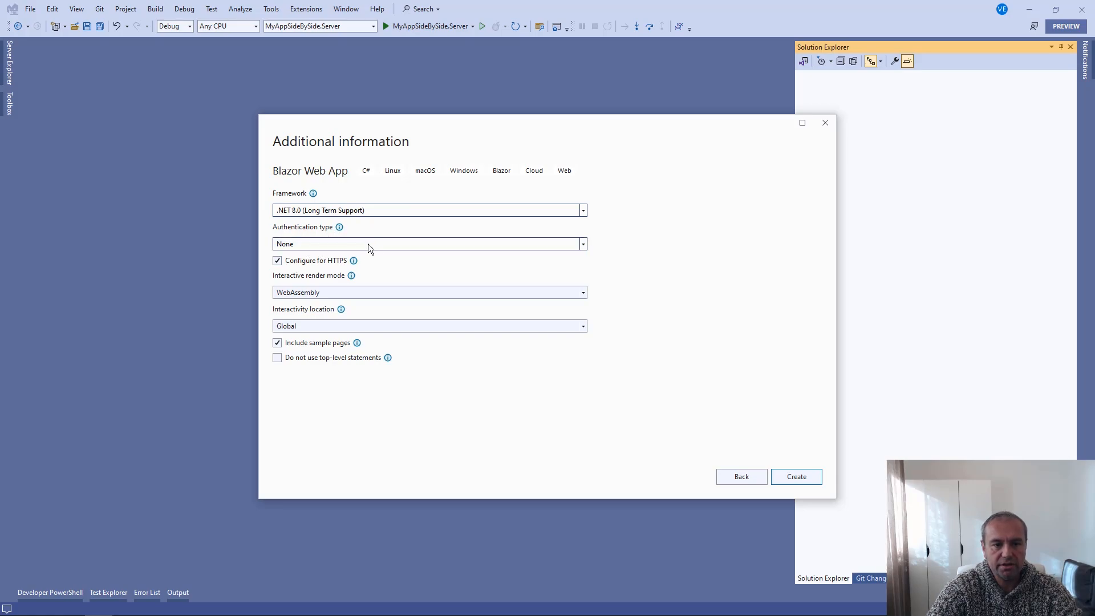
{"action": "mouse_move", "coordinate": [337, 271]}
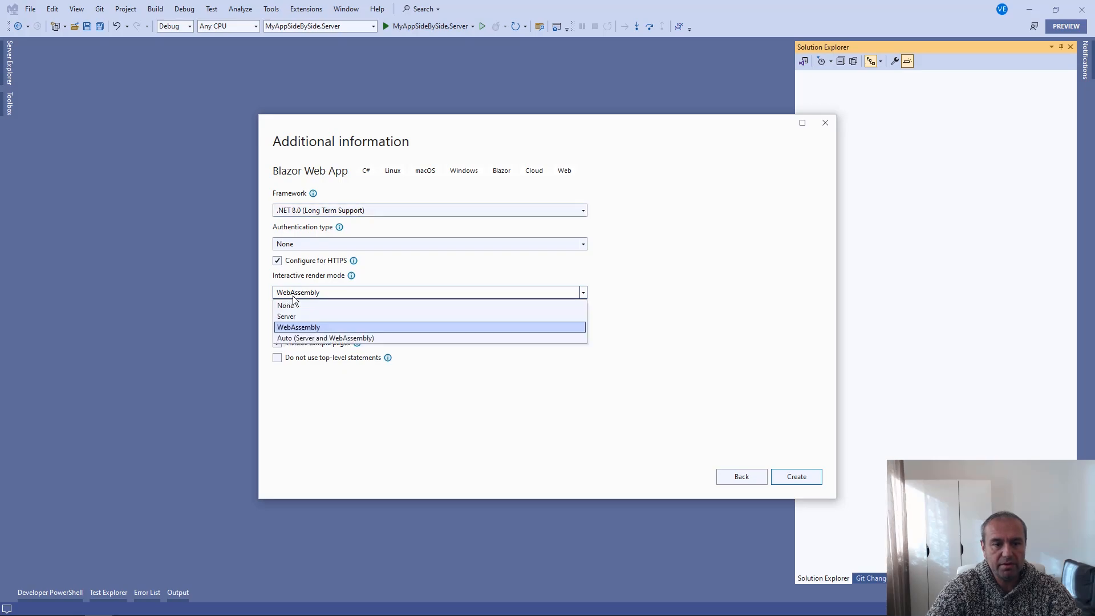
{"action": "mouse_move", "coordinate": [326, 338]}
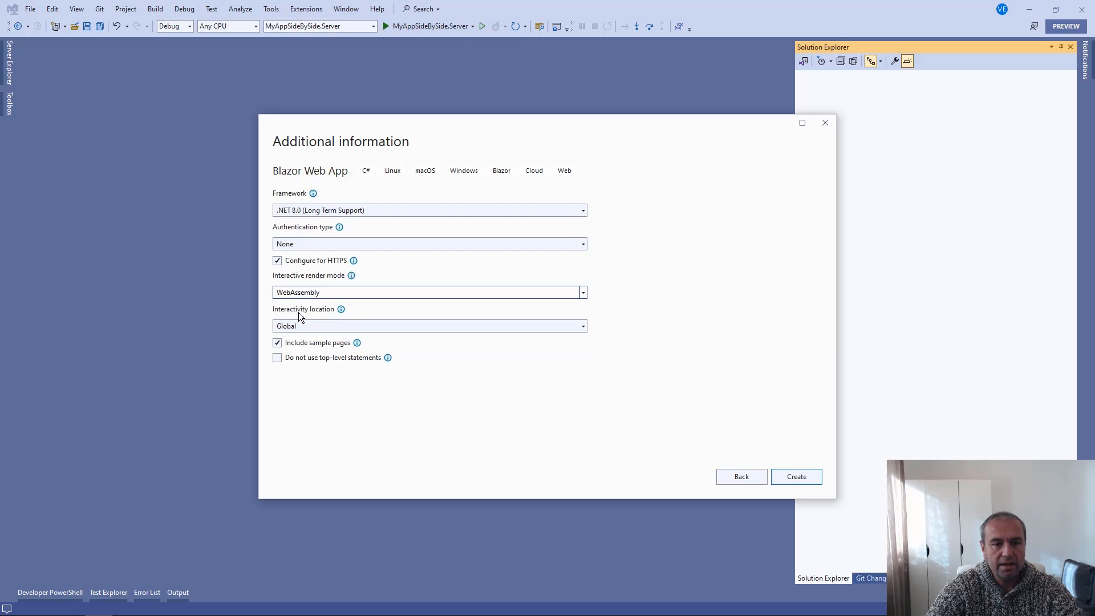
{"action": "mouse_move", "coordinate": [341, 309]}
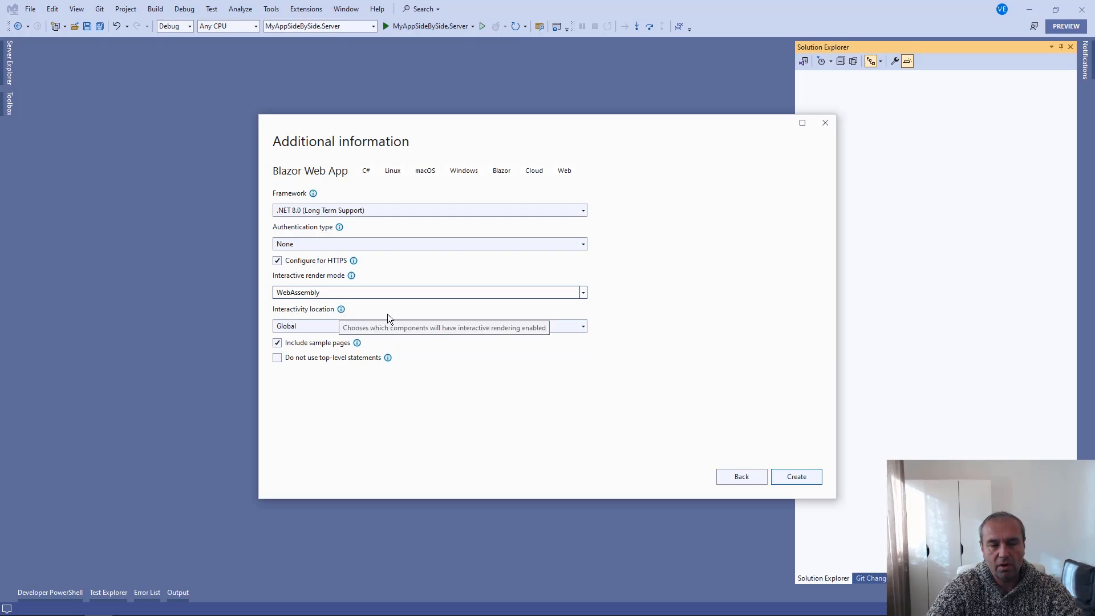
{"action": "mouse_move", "coordinate": [371, 396]}
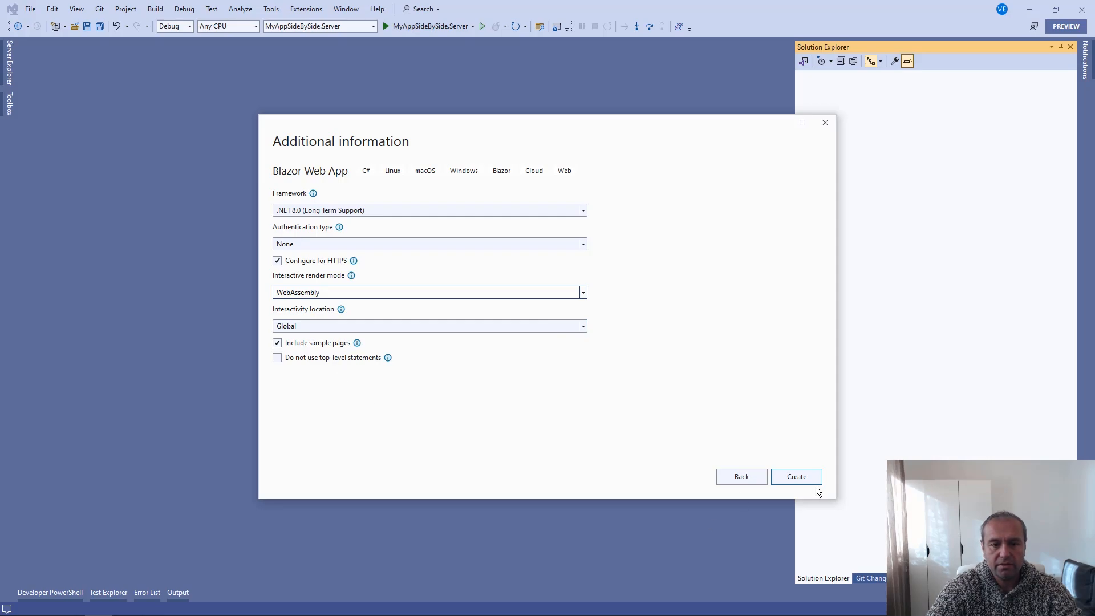
{"action": "left_click", "coordinate": [796, 476]}
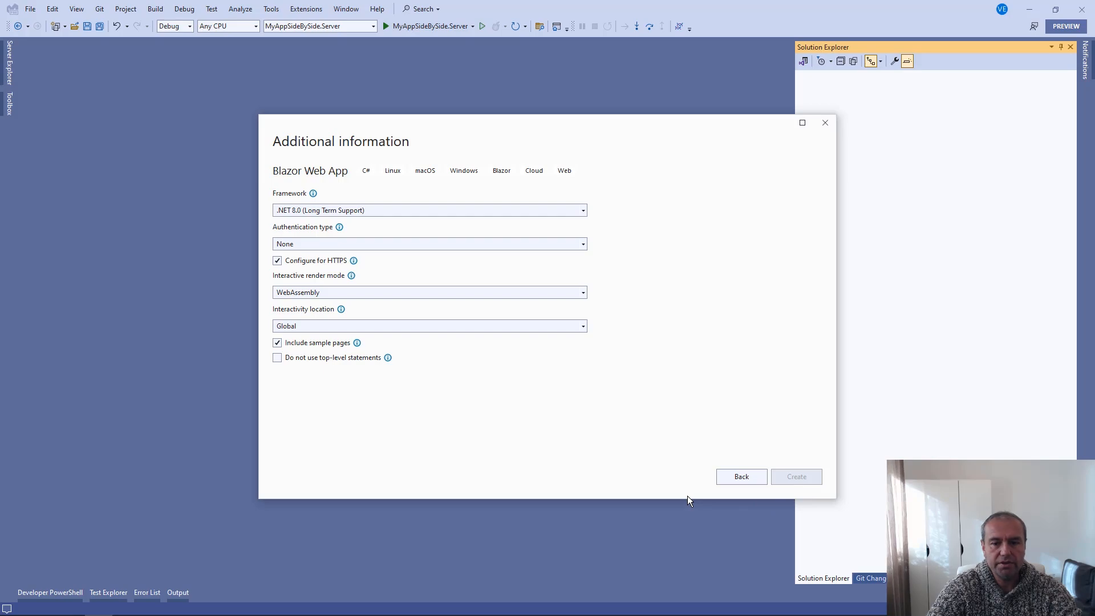
Close the project overview pages and open the client project's Home.razor.
{"action": "left_click", "coordinate": [796, 476]}
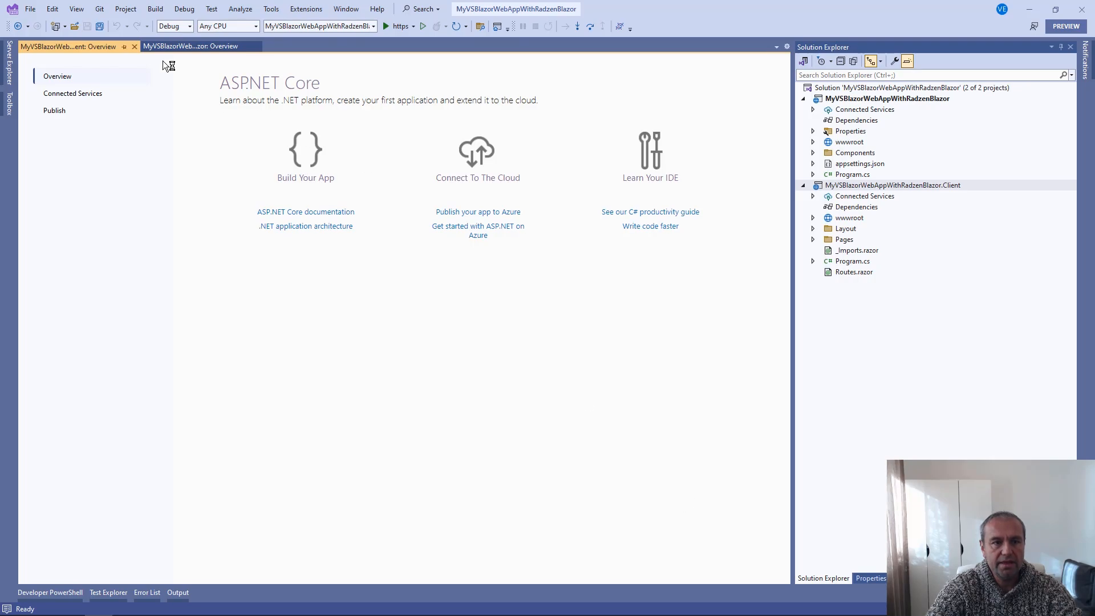
{"action": "left_click", "coordinate": [133, 46]}
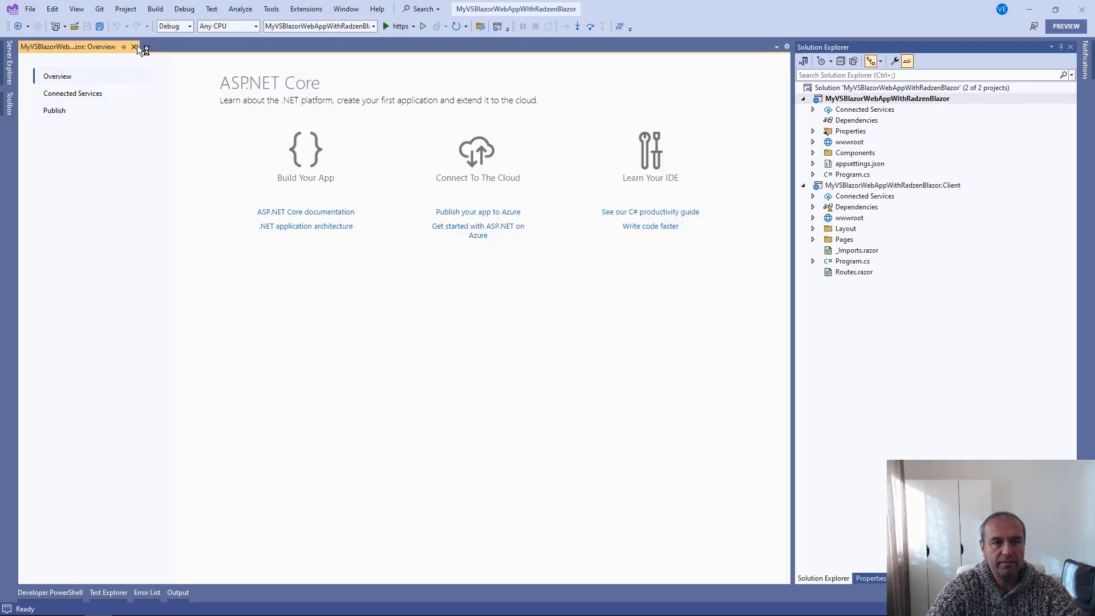
{"action": "left_click", "coordinate": [133, 47]}
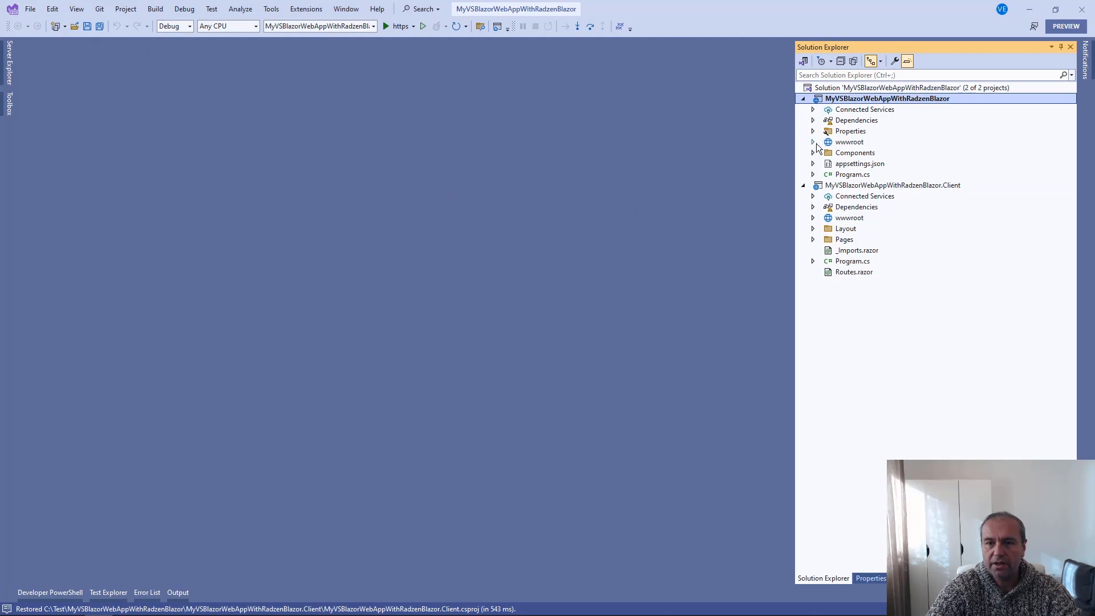
{"action": "left_click", "coordinate": [813, 152]}
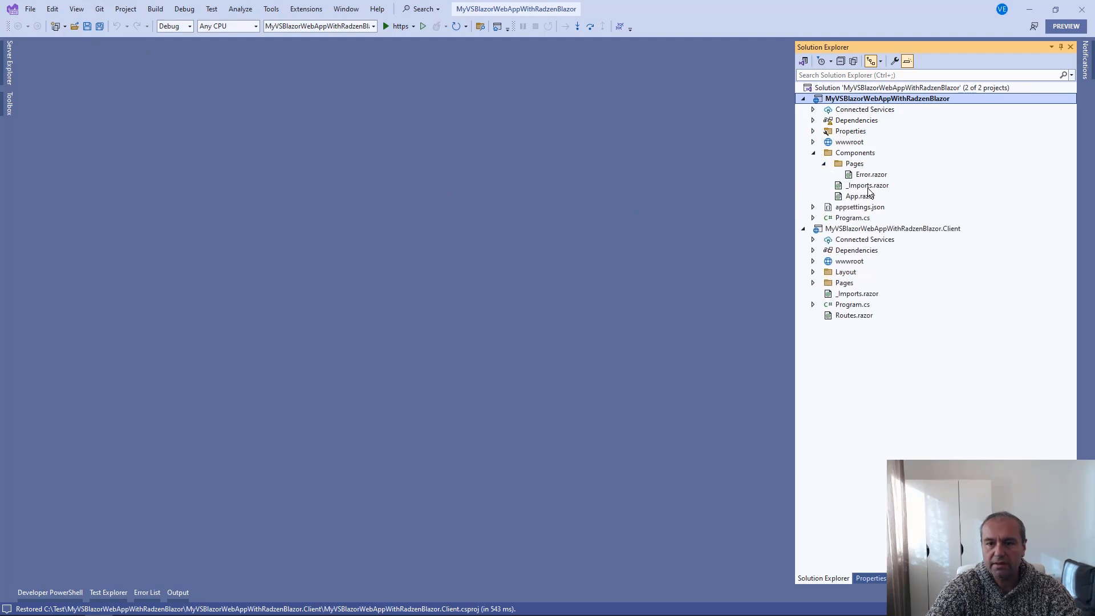
{"action": "mouse_move", "coordinate": [872, 183]}
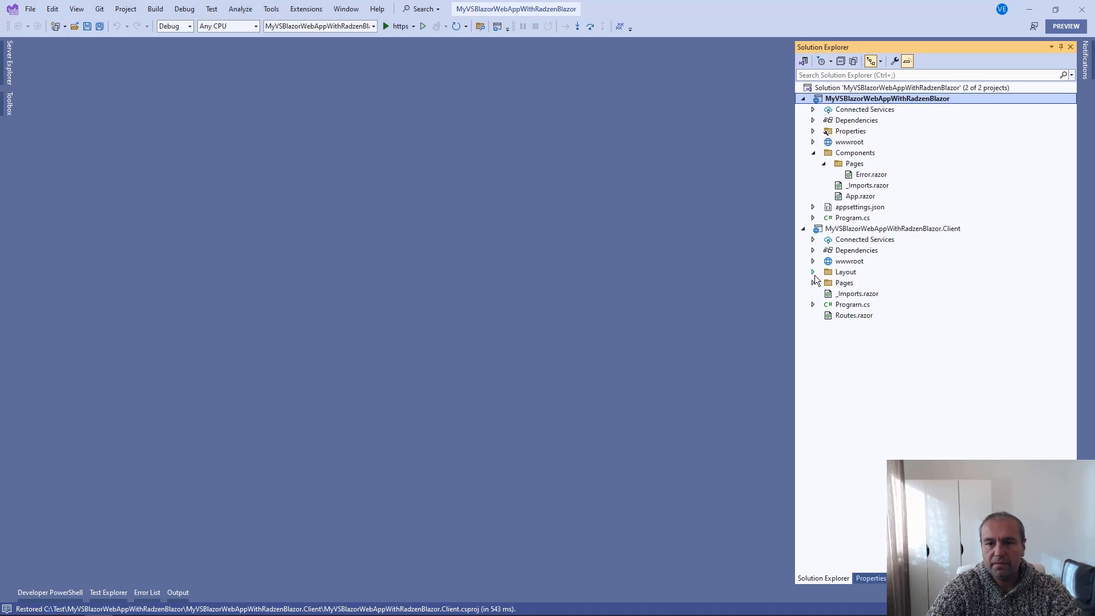
{"action": "left_click", "coordinate": [813, 282]}
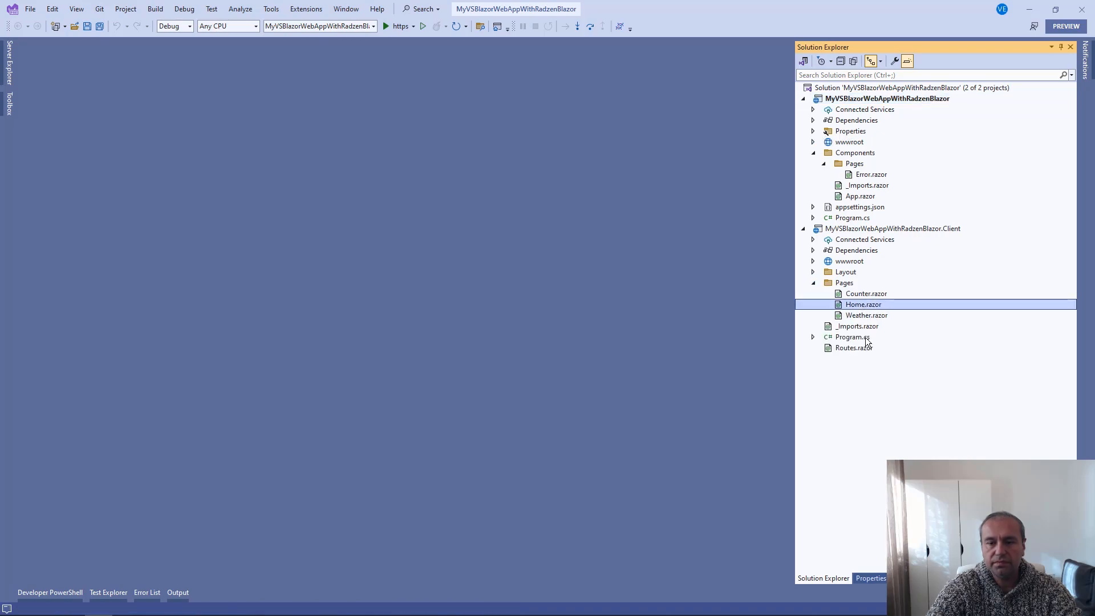
{"action": "double_click", "coordinate": [863, 304]}
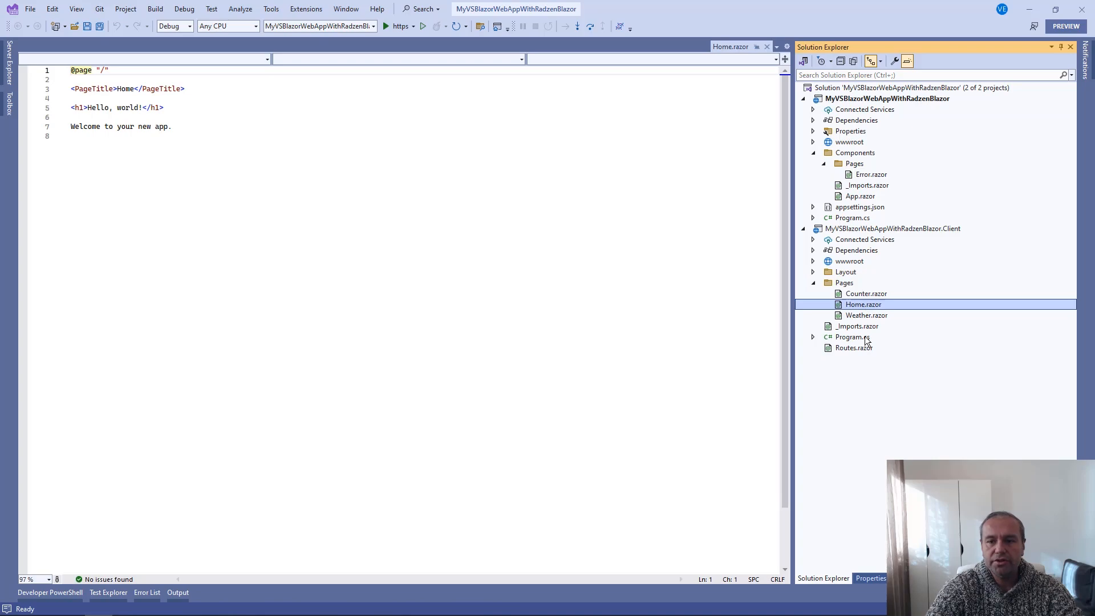
Glance at NavMenu.razor, reopen Home.razor, and select the client Dependencies node.
{"action": "left_click", "coordinate": [813, 272]}
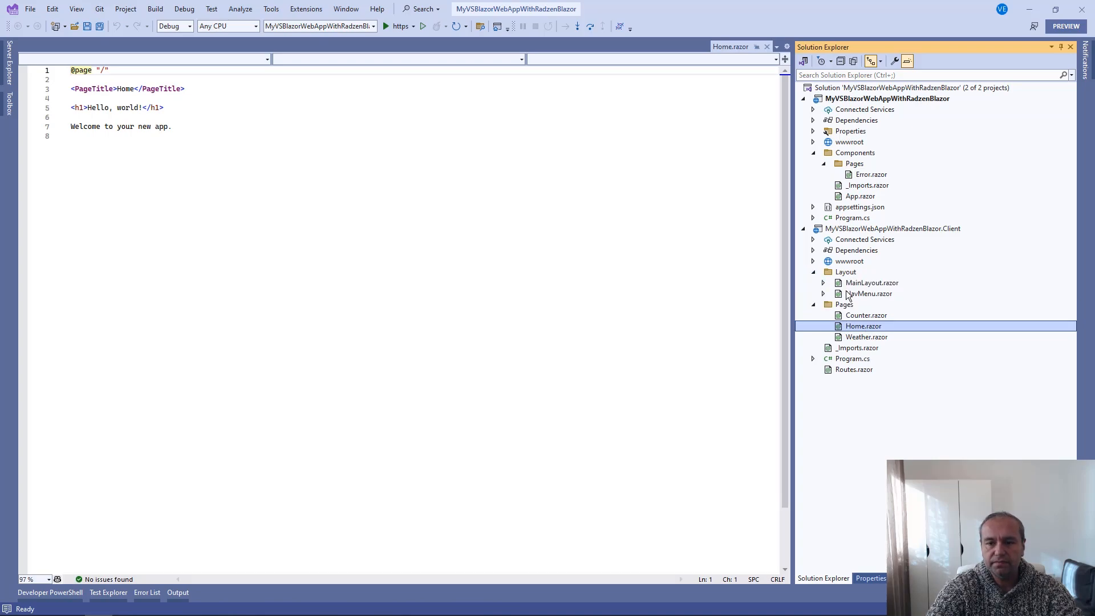
{"action": "double_click", "coordinate": [868, 293]}
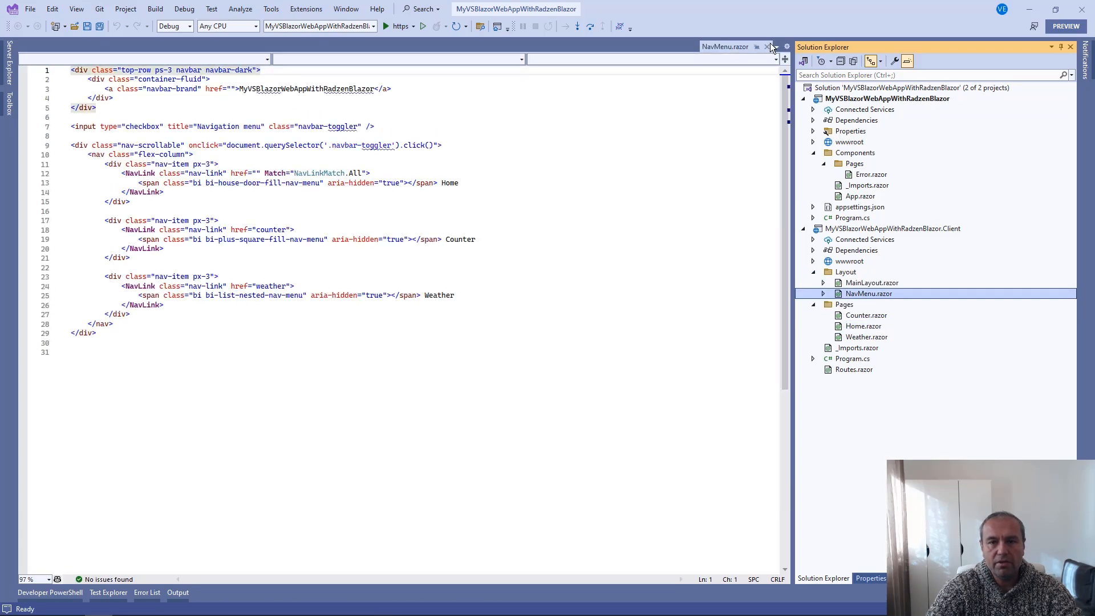
{"action": "left_click", "coordinate": [766, 46]}
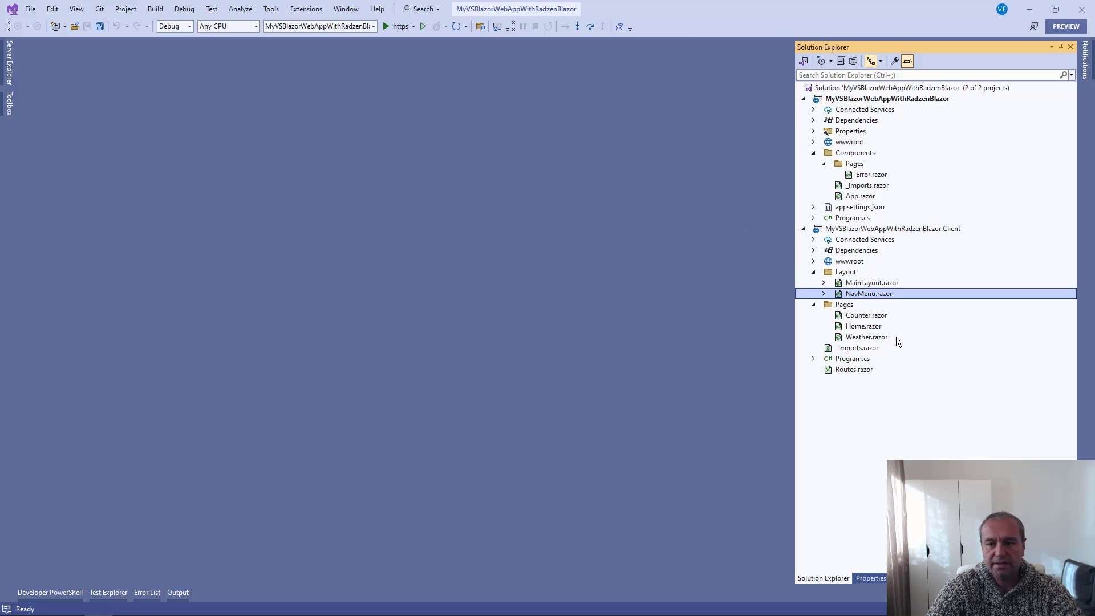
{"action": "double_click", "coordinate": [864, 326]}
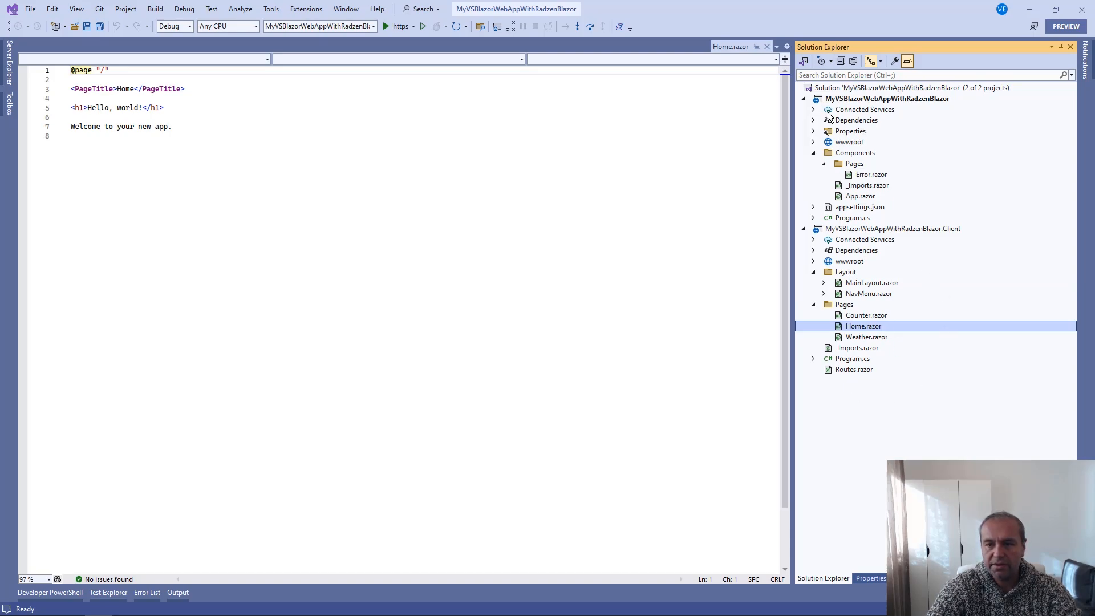
{"action": "mouse_move", "coordinate": [886, 286]}
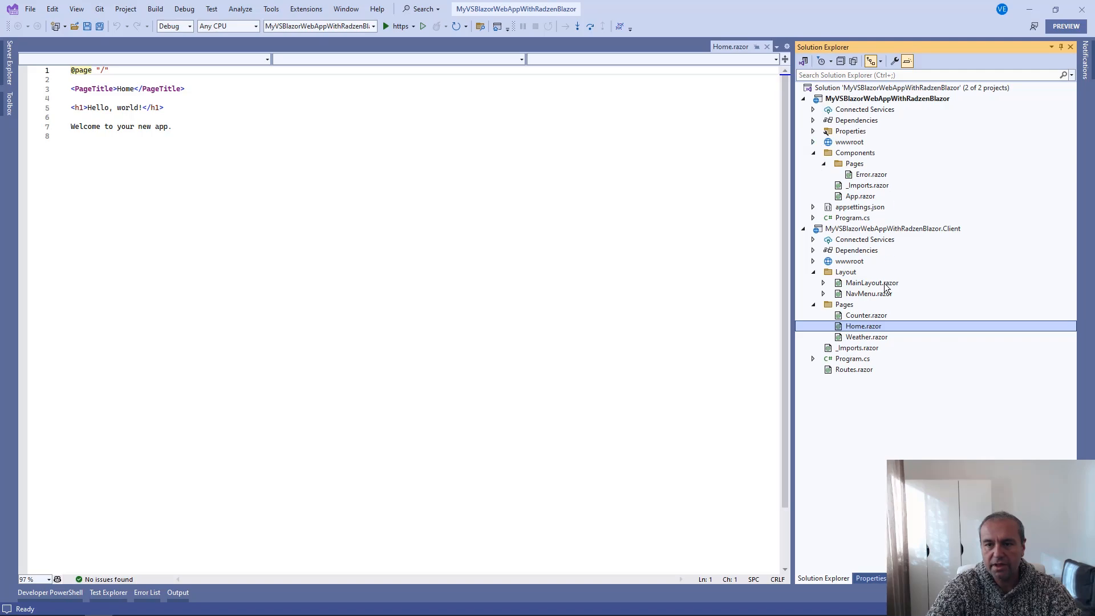
{"action": "mouse_move", "coordinate": [895, 351]}
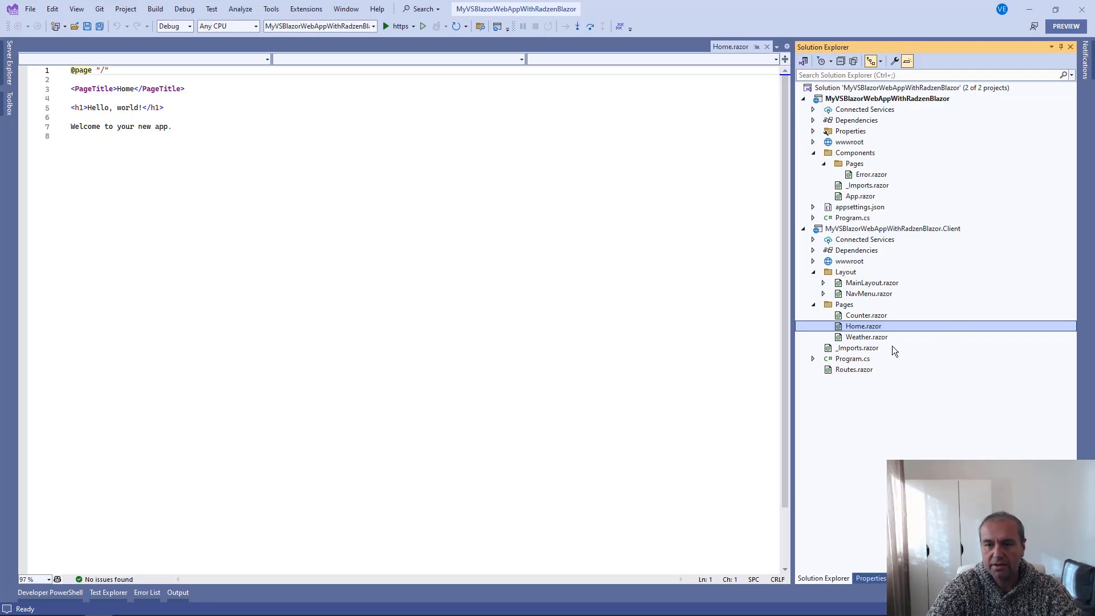
{"action": "left_click", "coordinate": [856, 250]}
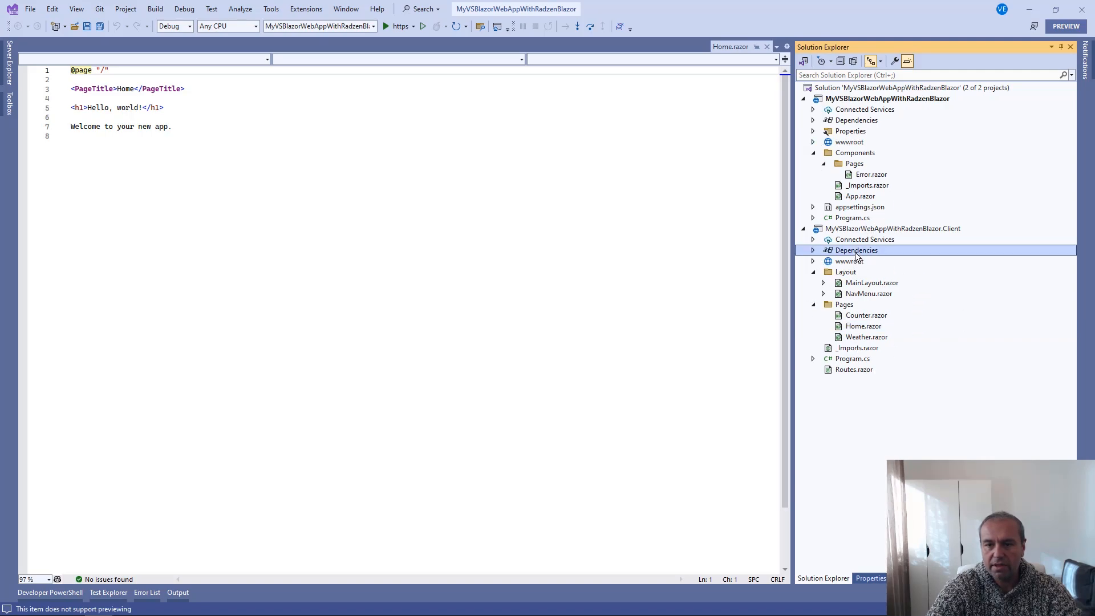
Install Radzen.Blazor 4.21.4 into the client project through NuGet Package Manager.
{"action": "right_click", "coordinate": [856, 250]}
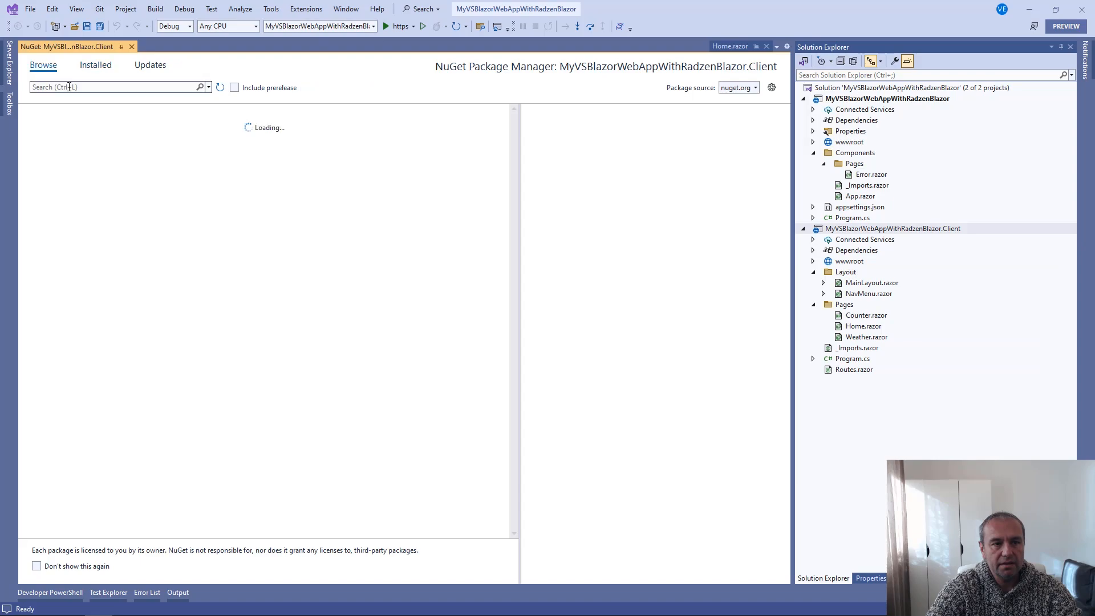
{"action": "left_click", "coordinate": [69, 87]}
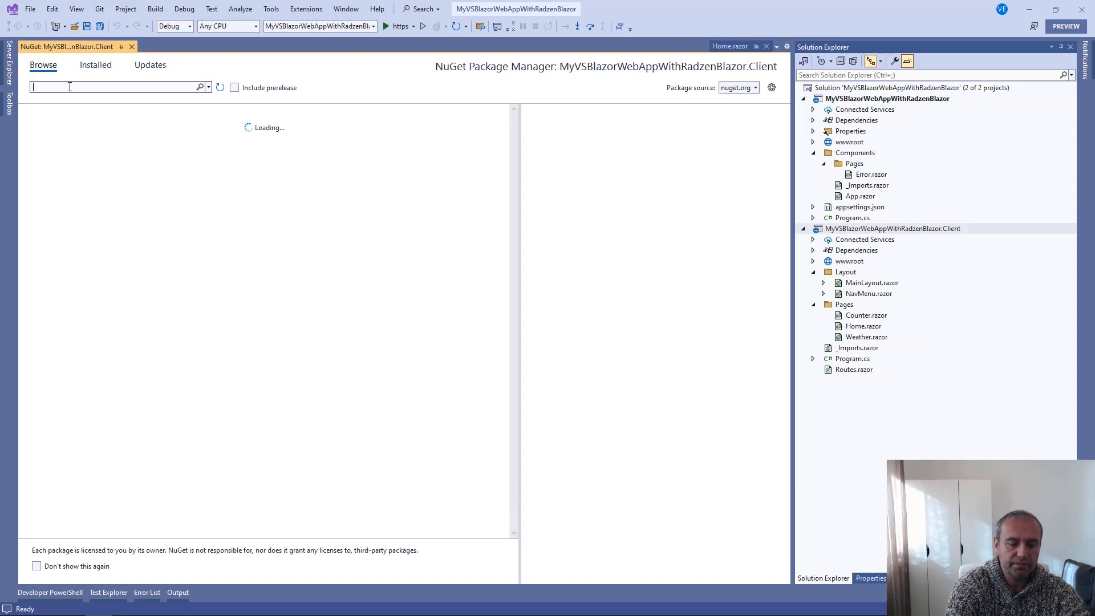
{"action": "type", "text": "Radzen"}
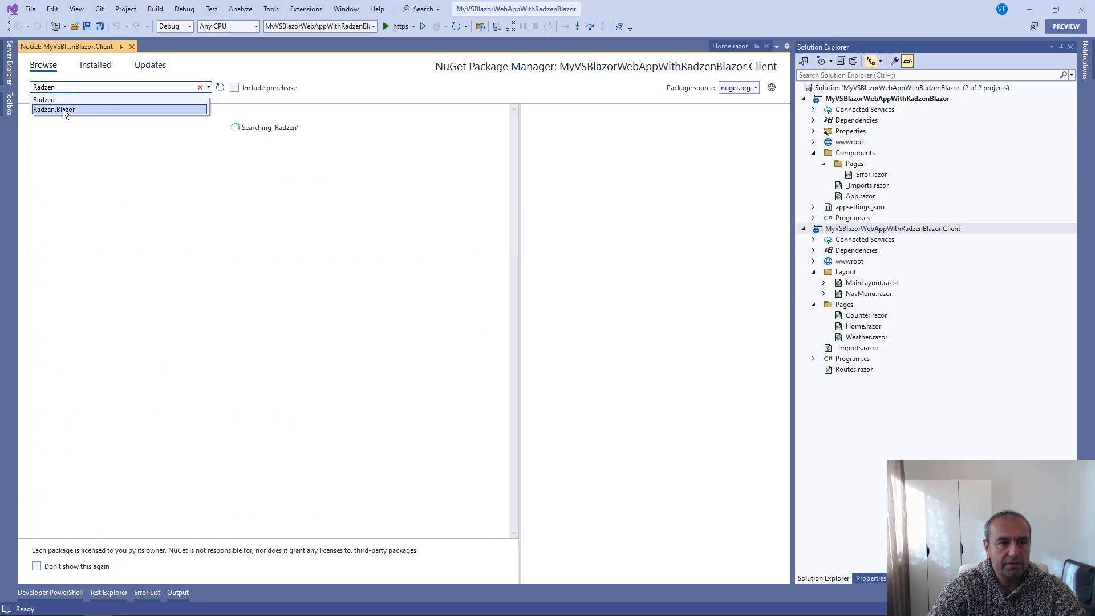
{"action": "left_click", "coordinate": [55, 109]}
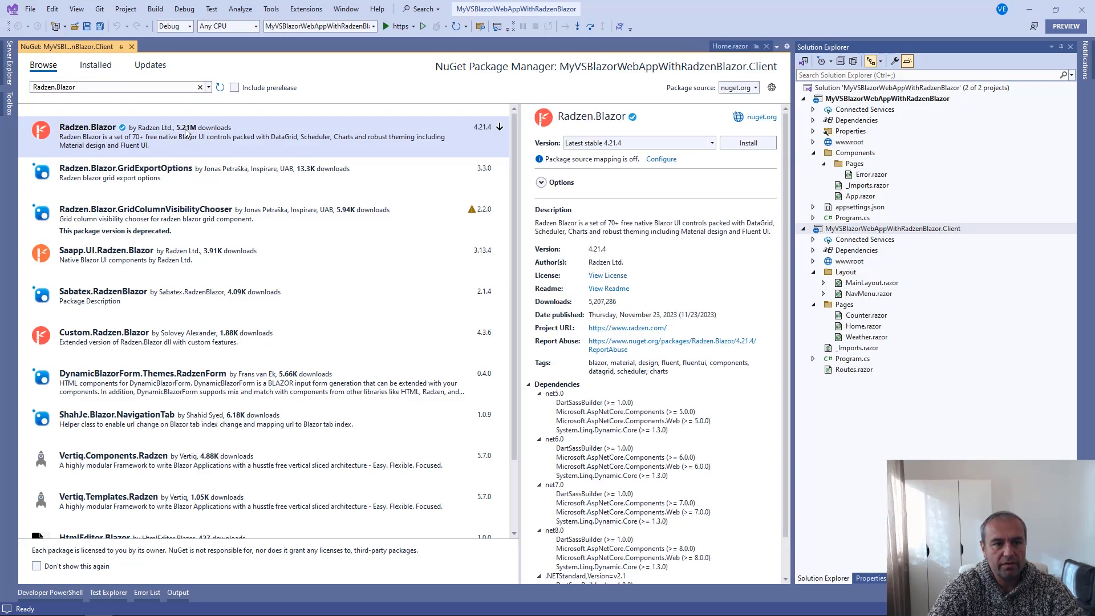
{"action": "mouse_move", "coordinate": [236, 139]}
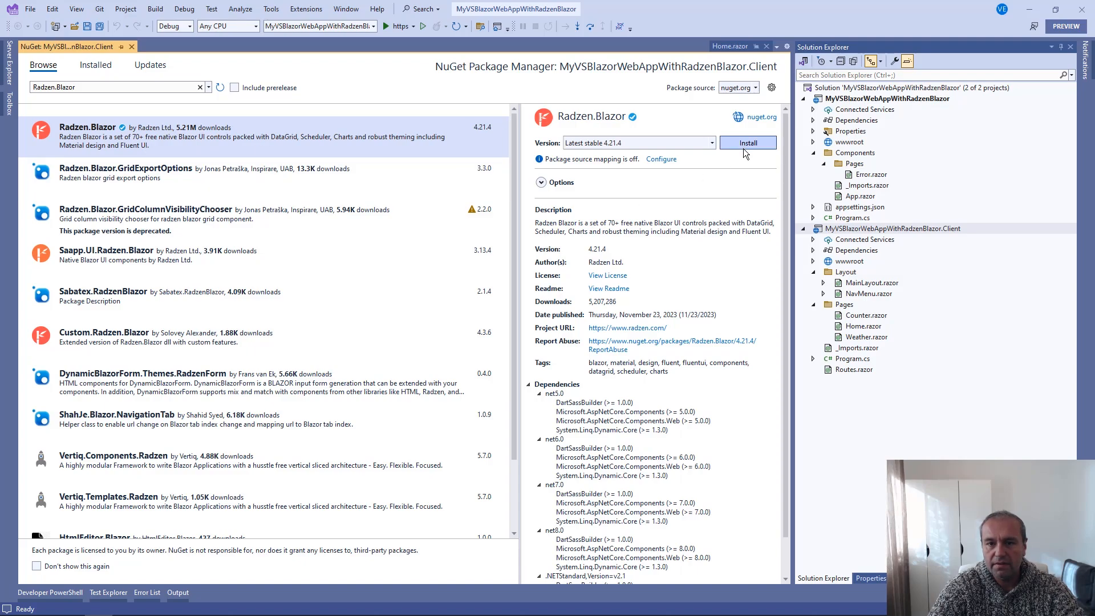
{"action": "left_click", "coordinate": [747, 142]}
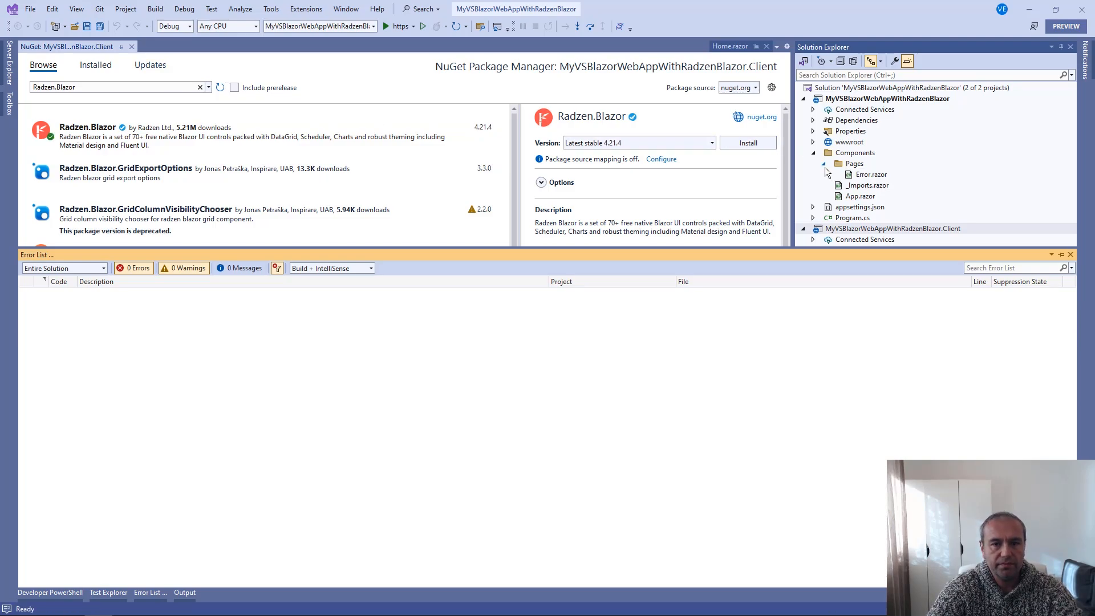
{"action": "left_click", "coordinate": [748, 142]}
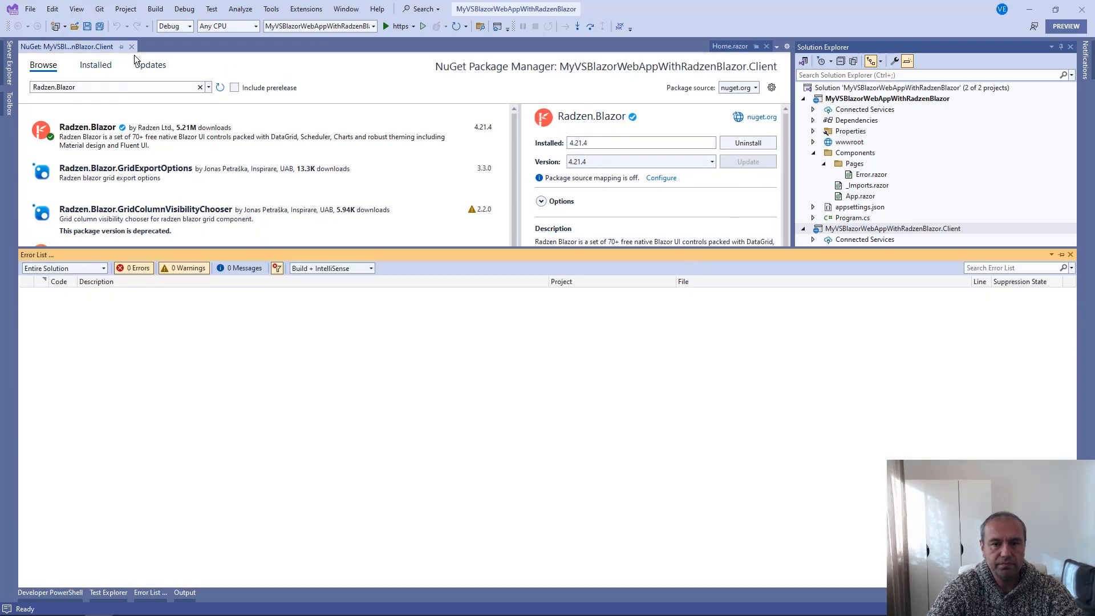
{"action": "mouse_move", "coordinate": [133, 48]}
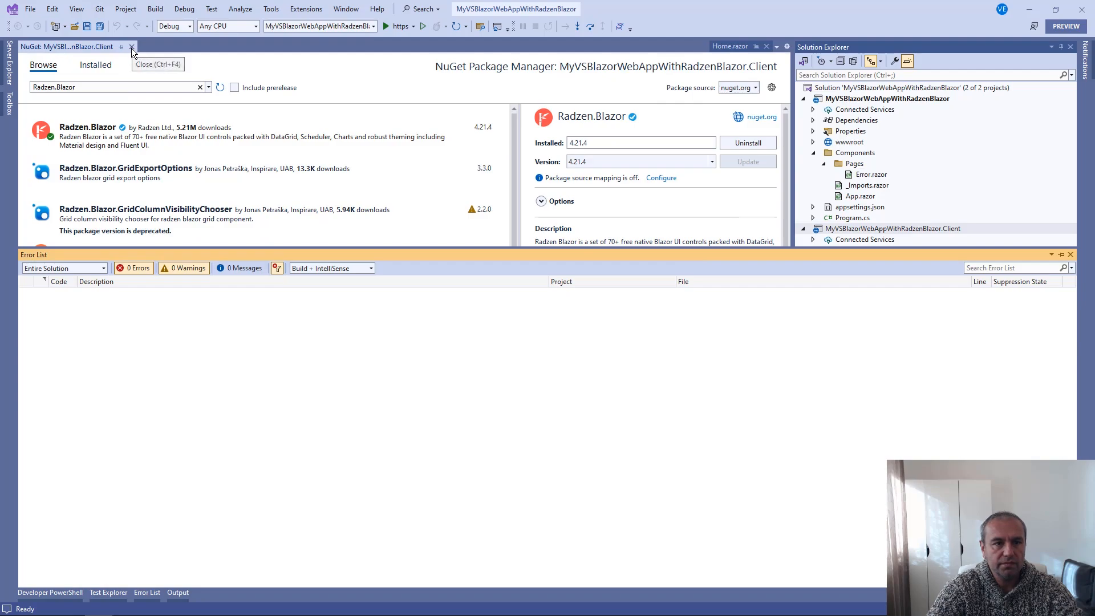
{"action": "left_click", "coordinate": [130, 46]}
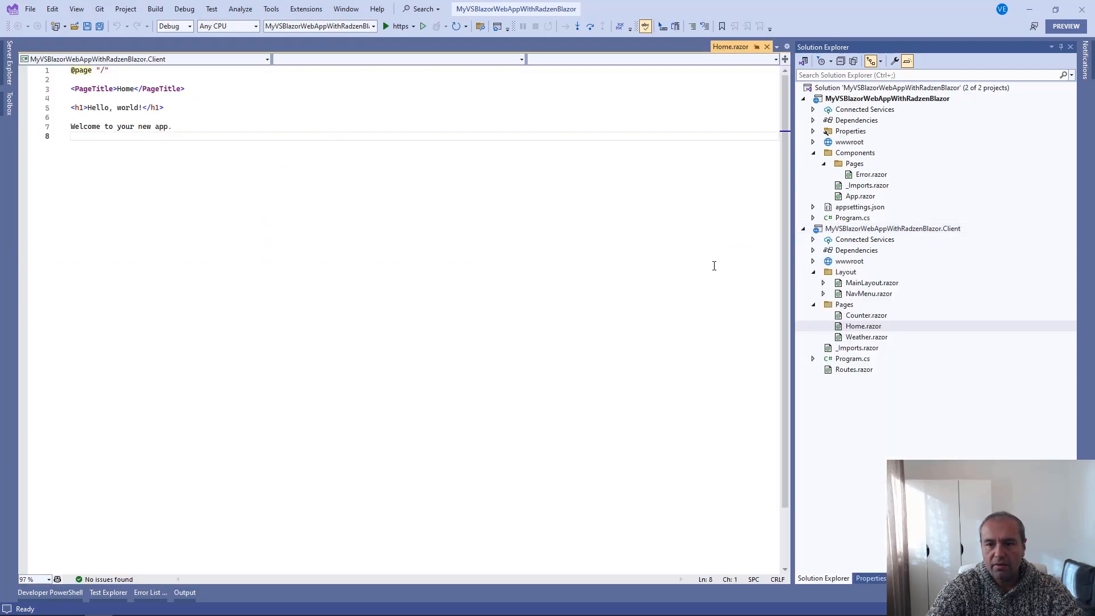
{"action": "key", "text": "alt+tab"}
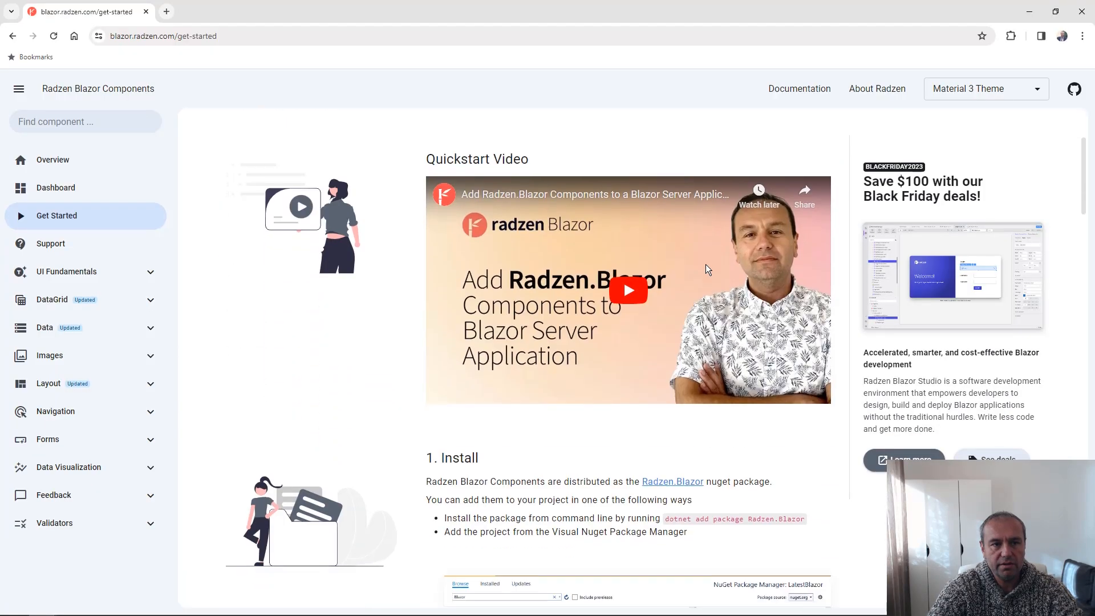
Scroll the Radzen get-started guide to 'Include a theme' and copy the material-base.css link.
{"action": "scroll", "scroll_direction": "down", "scroll_amount": 3}
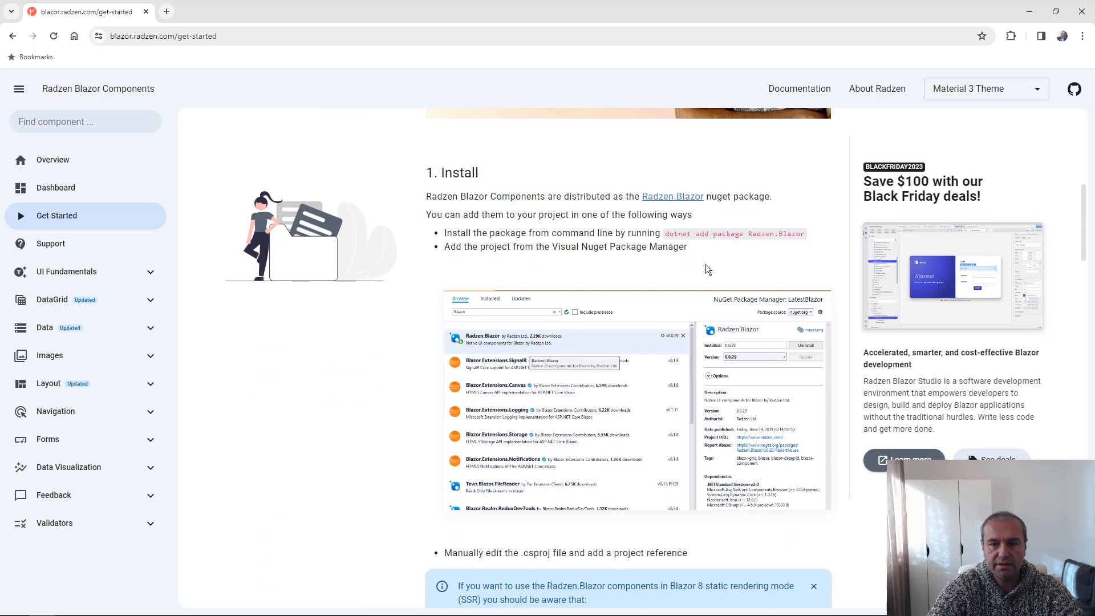
{"action": "scroll", "scroll_direction": "down", "scroll_amount": 3}
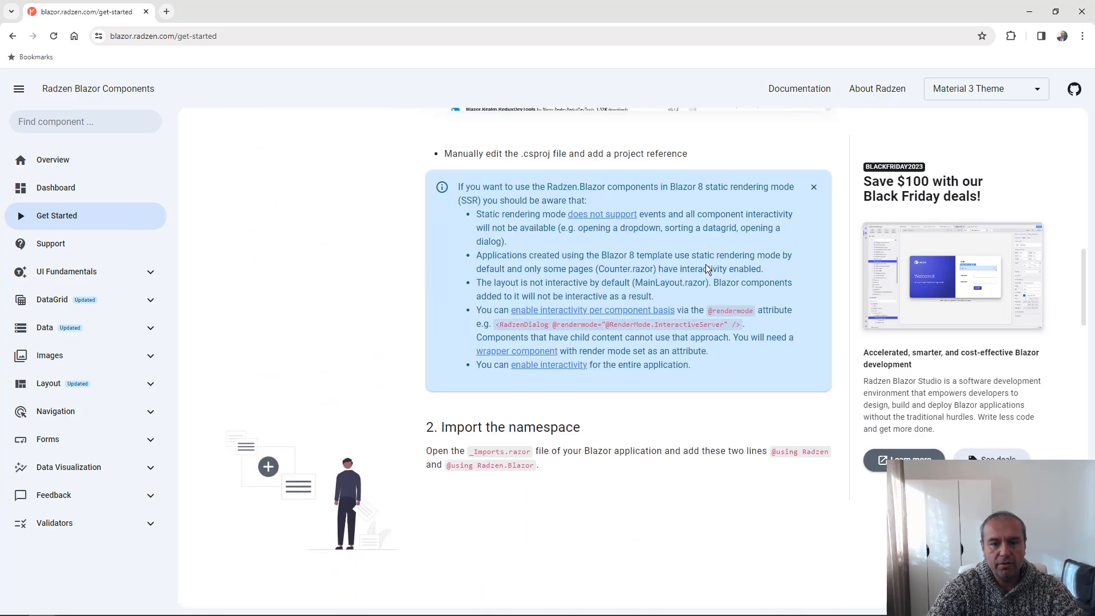
{"action": "scroll", "scroll_direction": "down", "scroll_amount": 3}
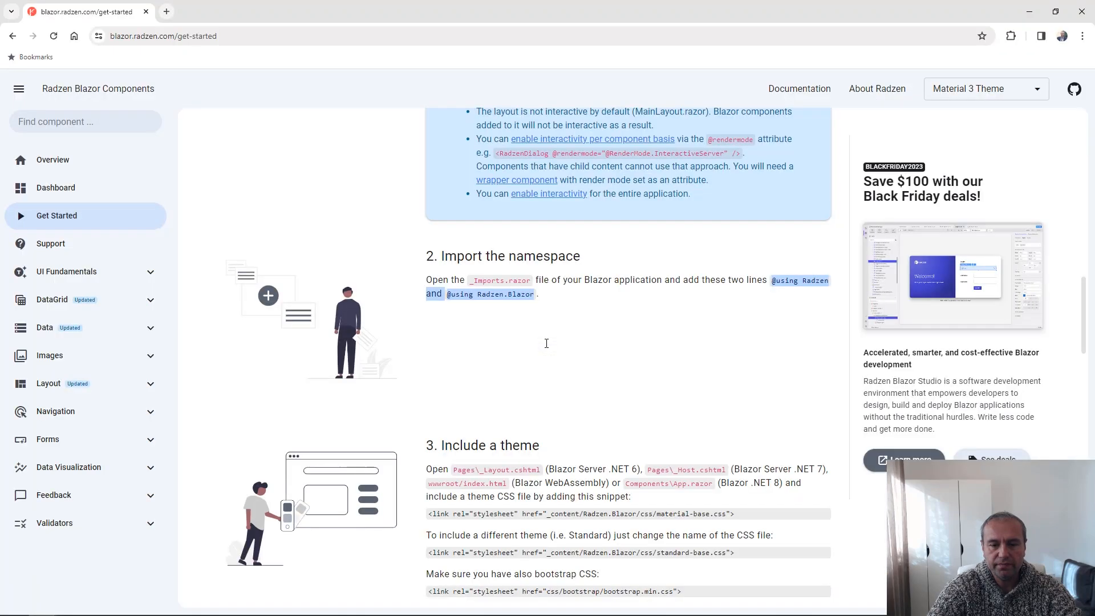
{"action": "scroll", "scroll_direction": "down", "scroll_amount": 3}
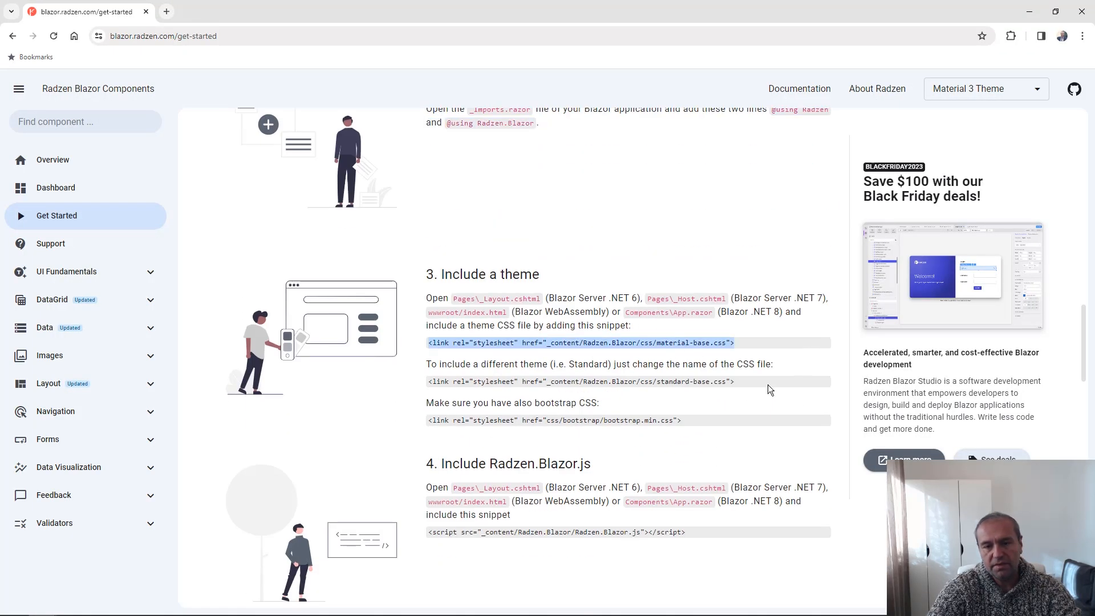
{"action": "mouse_move", "coordinate": [800, 405]}
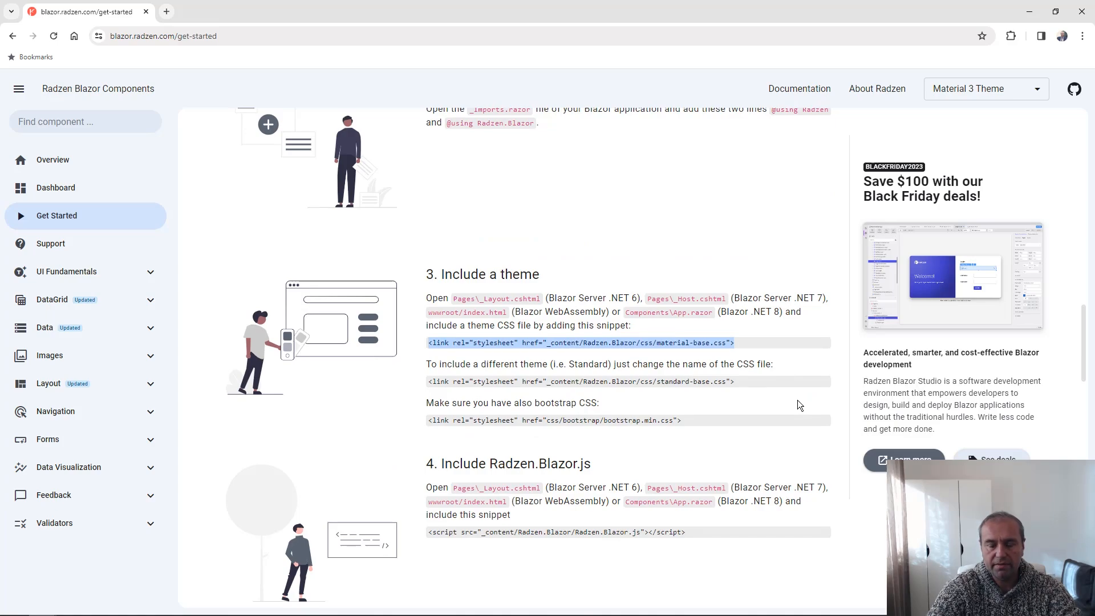
{"action": "key", "text": "alt+tab"}
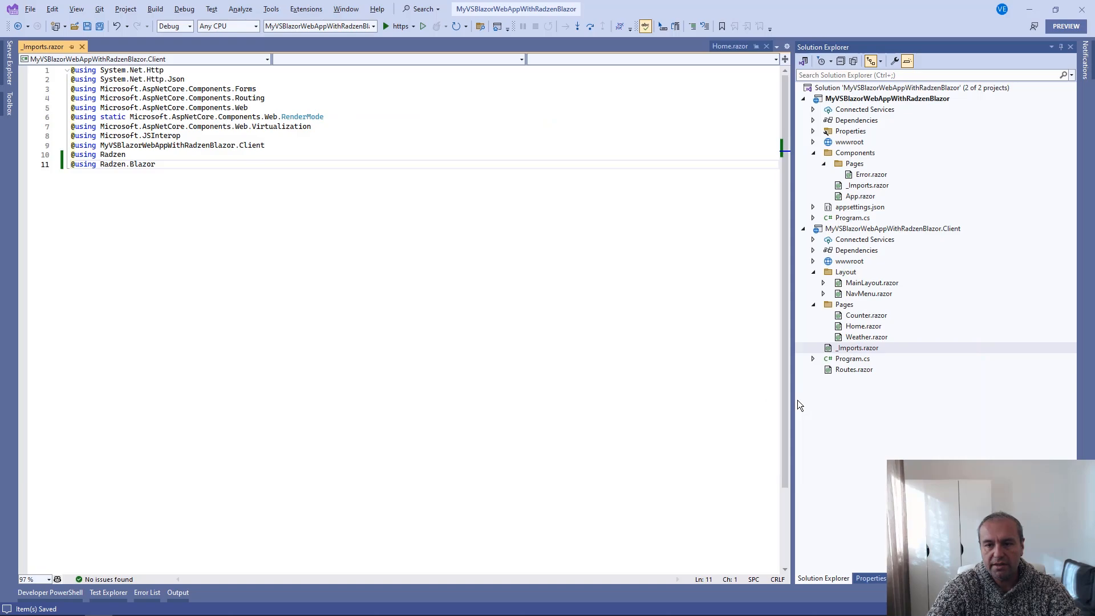
{"action": "mouse_move", "coordinate": [855, 218]}
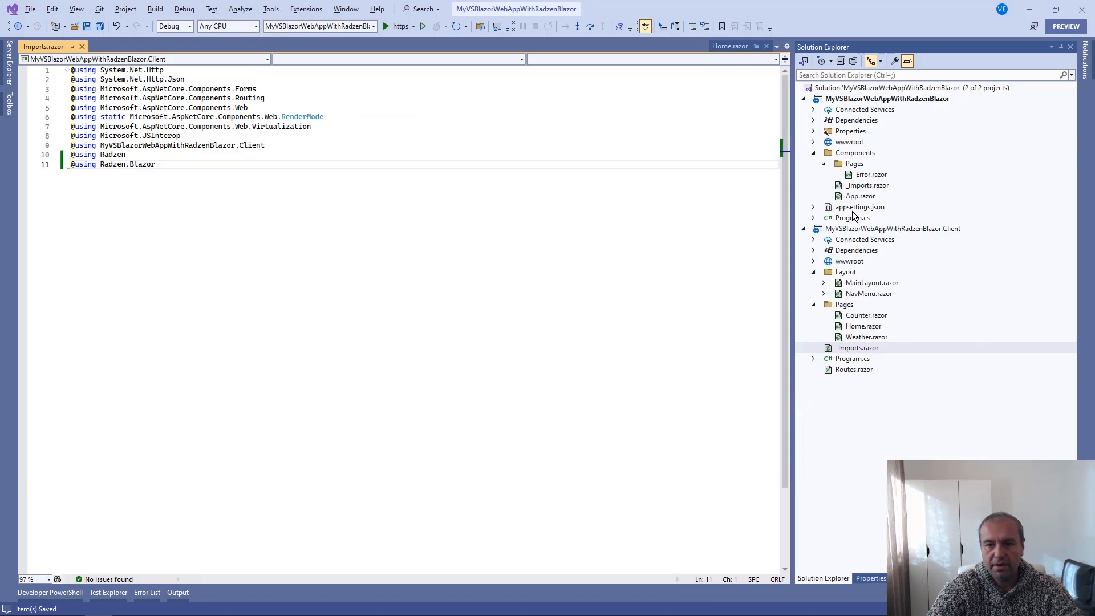
Add the material-base theme link and Radzen.Blazor.js script tag to the server App.razor.
{"action": "double_click", "coordinate": [859, 195]}
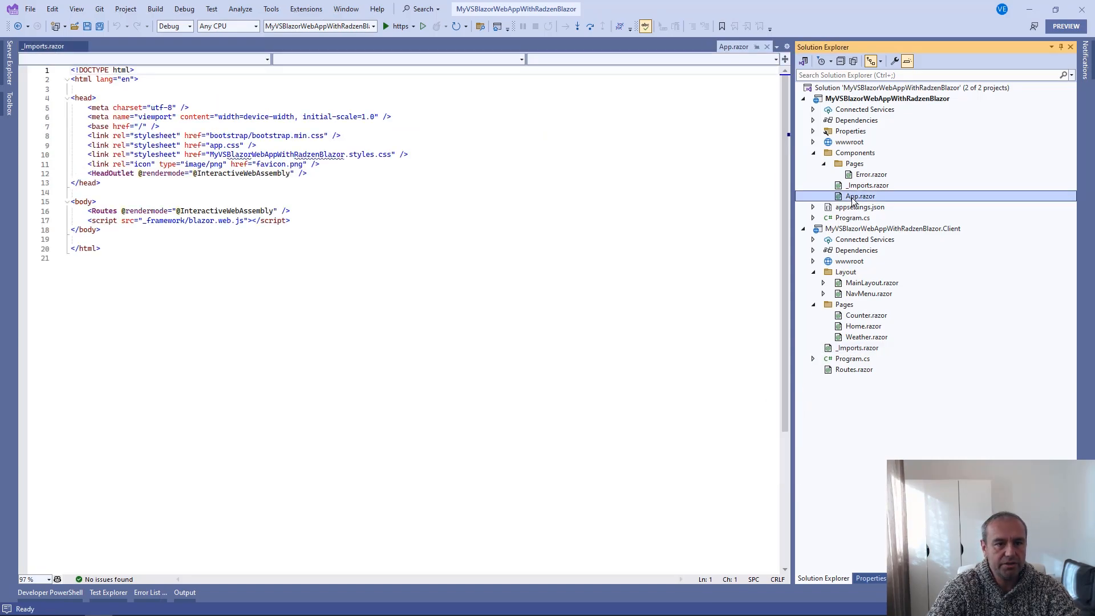
{"action": "left_click", "coordinate": [451, 154]}
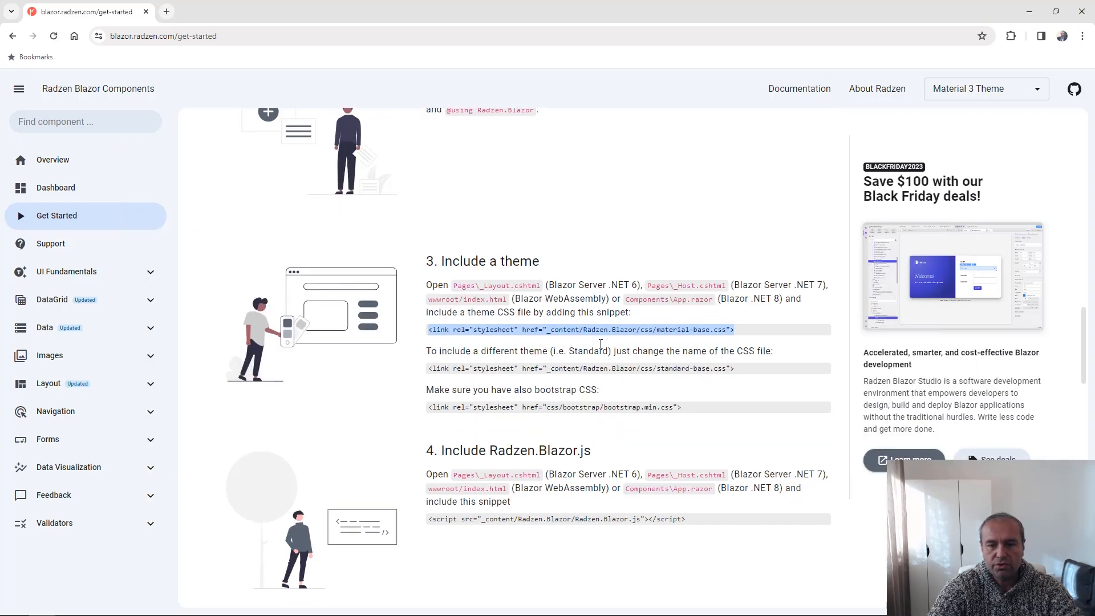
{"action": "scroll", "scroll_direction": "down", "scroll_amount": 3}
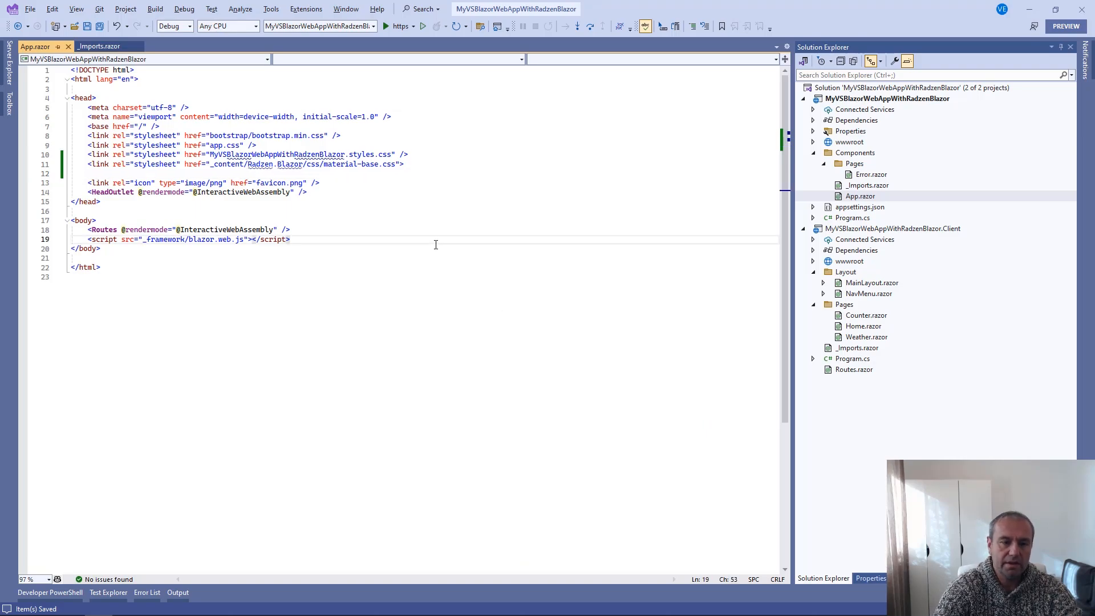
{"action": "type", "text": "<script src=\"_content/Radzen.Blazor/Radzen.Blazor.js\"></script>"}
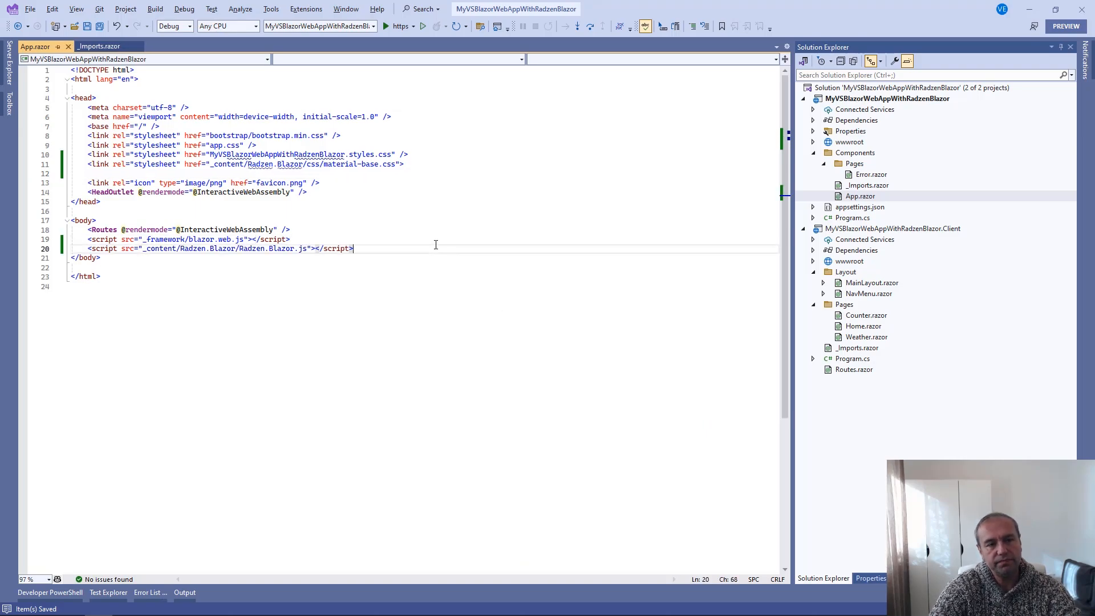
{"action": "scroll", "scroll_direction": "down", "scroll_amount": 3}
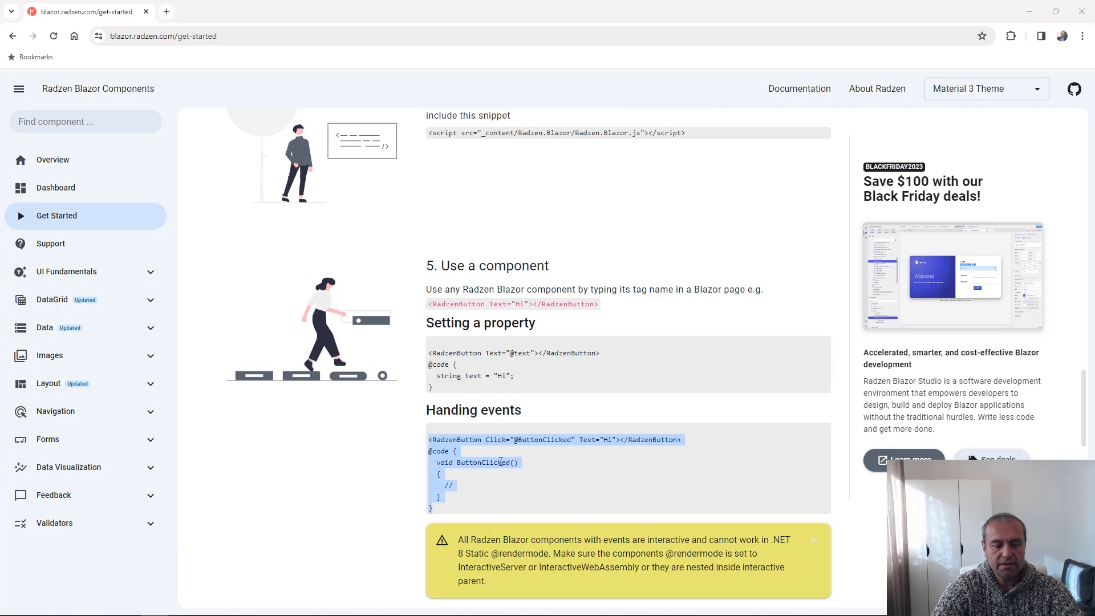
Inject DialogService into Home.razor and have ButtonClicked call DialogService.Alert("Hi!").
{"action": "key", "text": "Alt+Tab"}
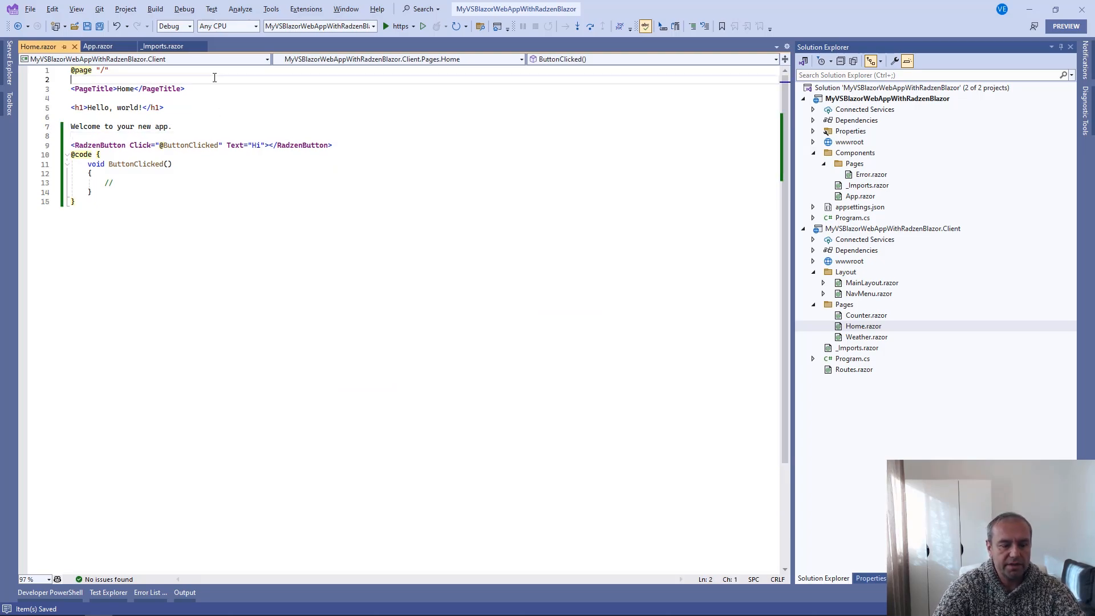
{"action": "type", "text": "@inject"}
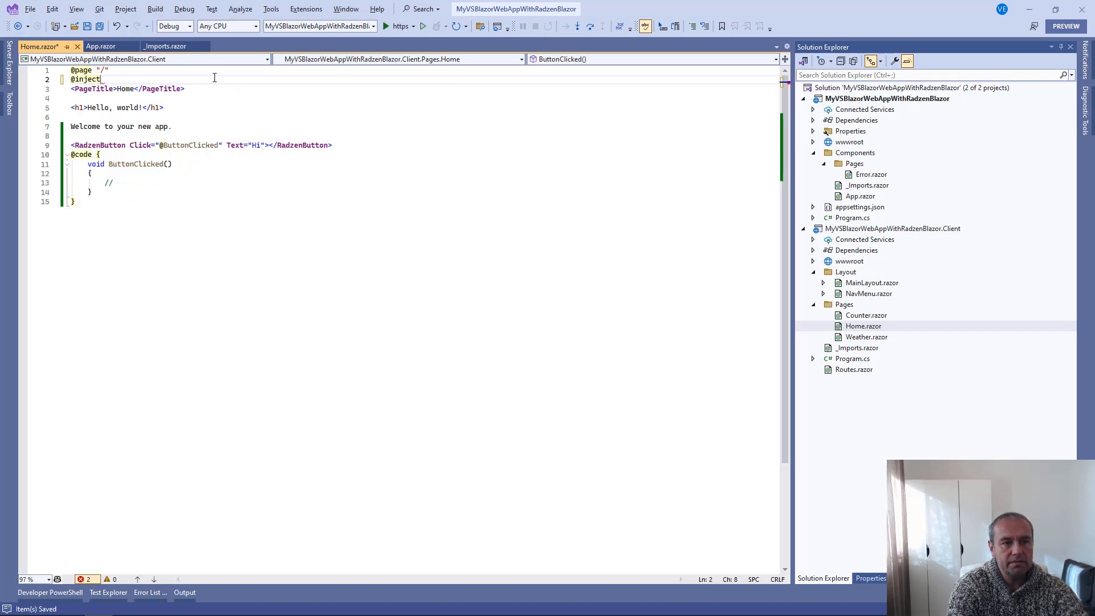
{"action": "type", "text": "DialogService DialogService"}
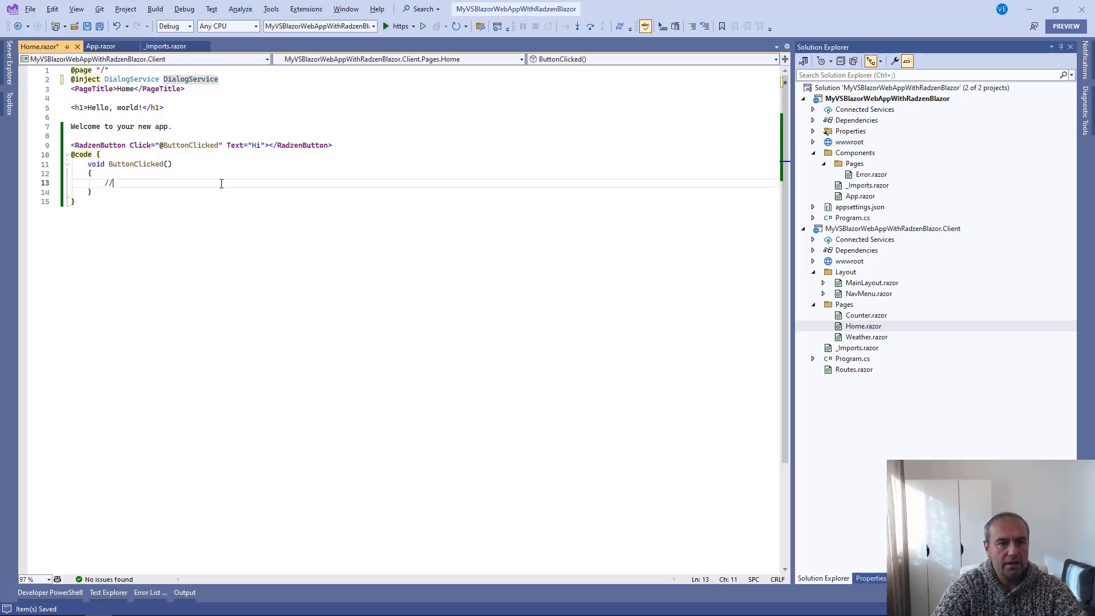
{"action": "key", "text": "Backspace"}
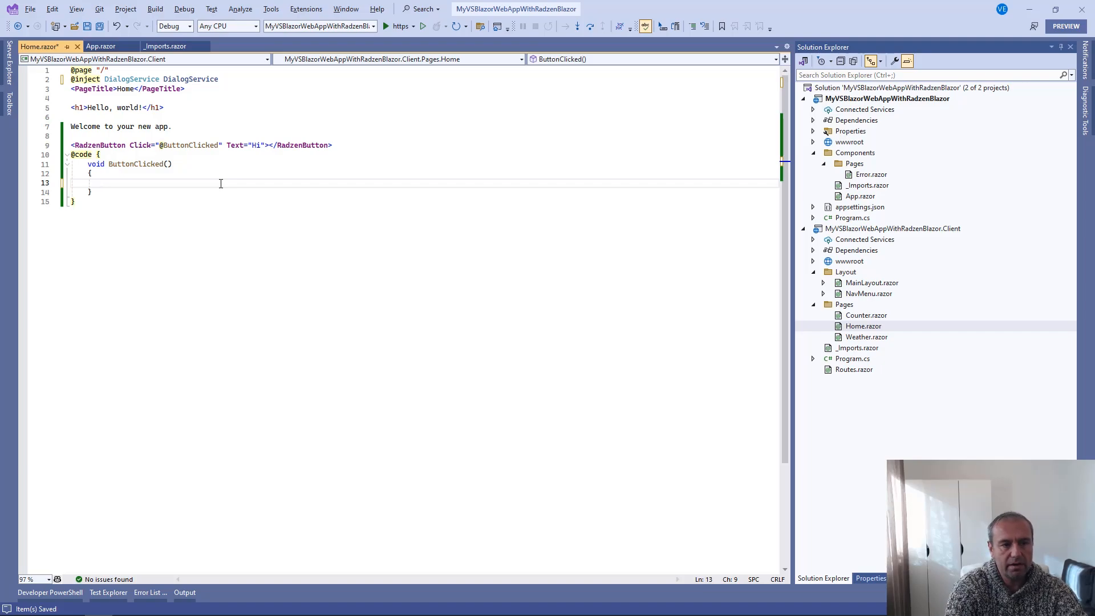
{"action": "type", "text": "DialogService.Alert("}
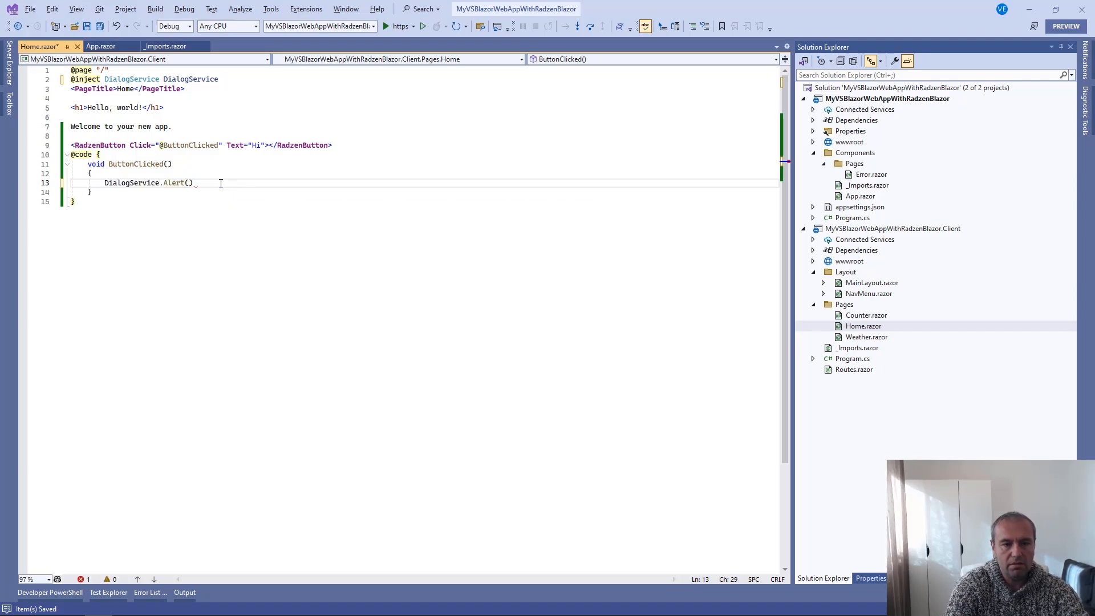
{"action": "type", "text": "\"H\""}
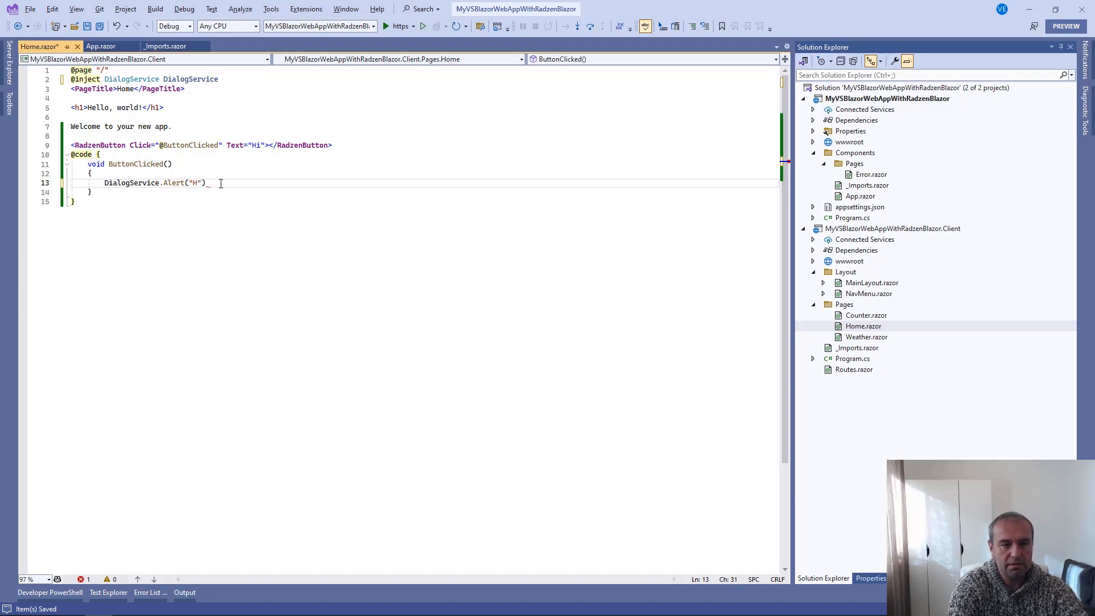
{"action": "type", "text": "i!\");"}
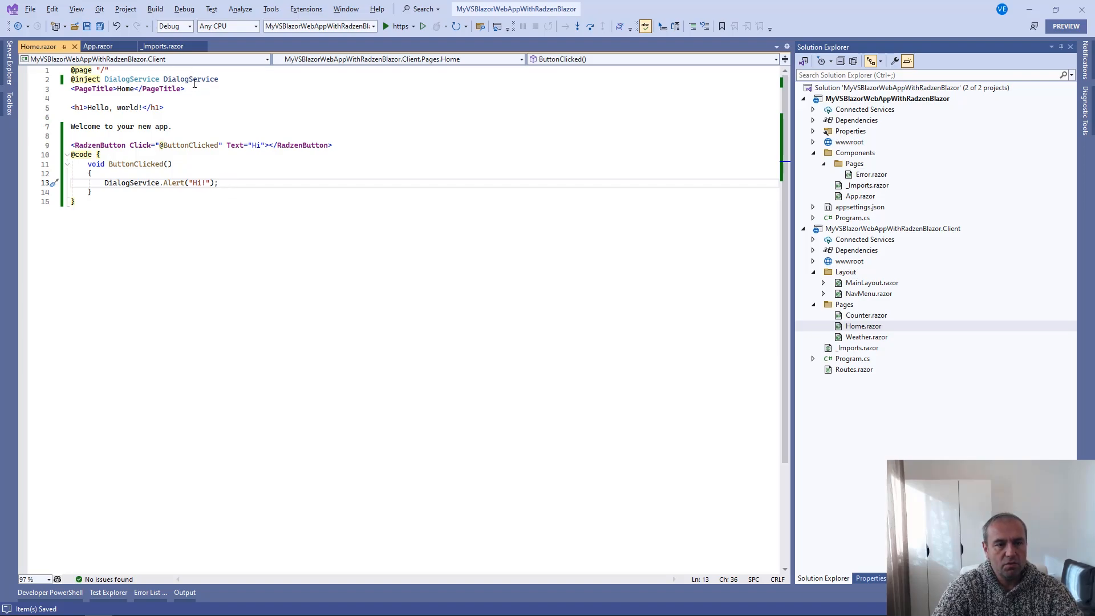
{"action": "mouse_move", "coordinate": [194, 81]}
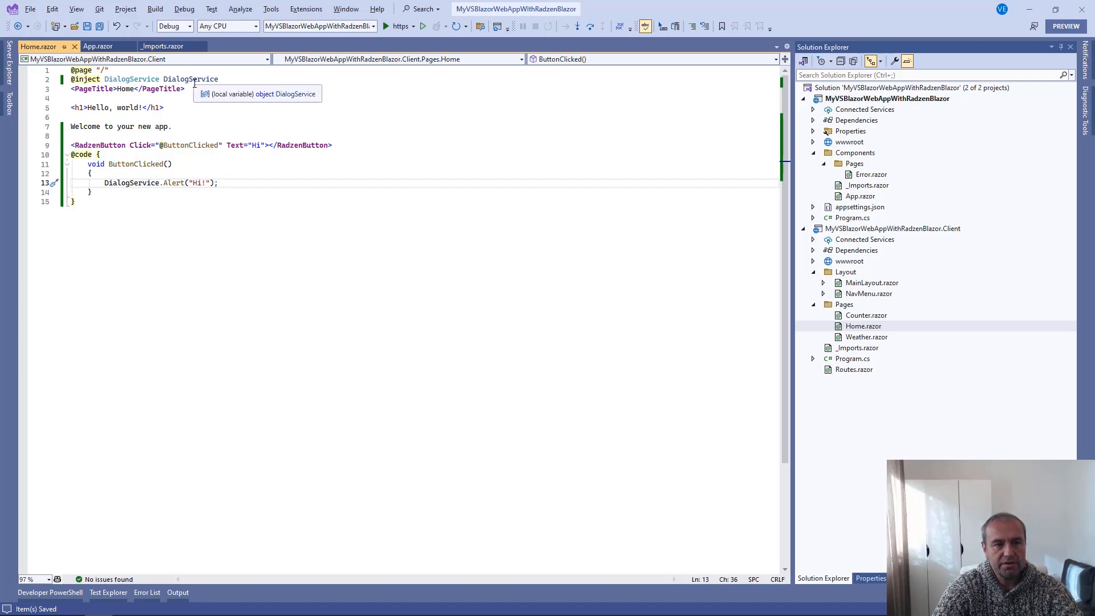
{"action": "mouse_move", "coordinate": [440, 198]}
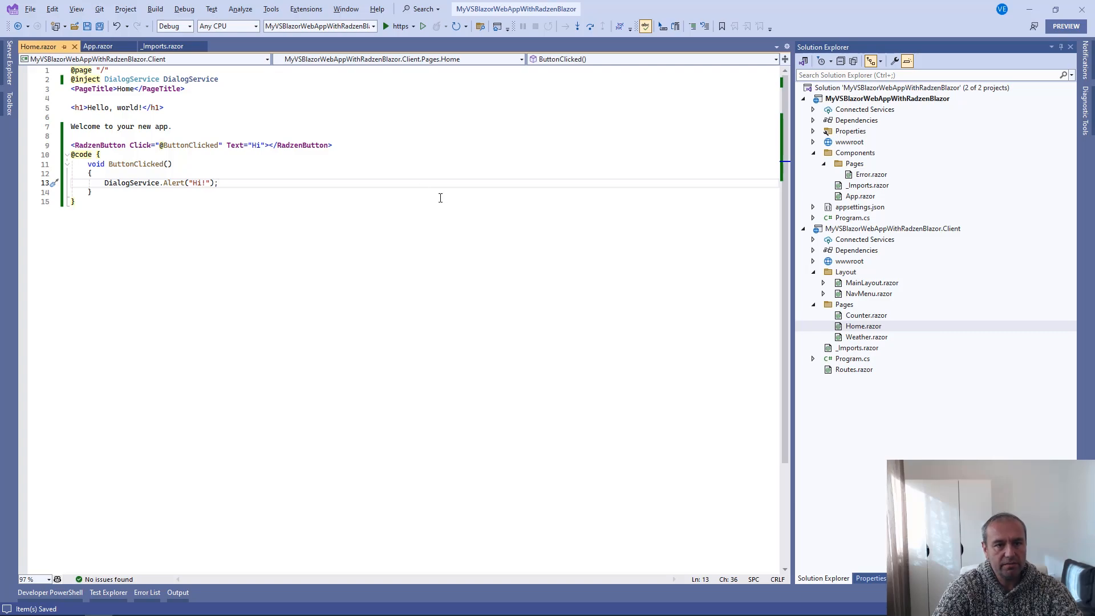
{"action": "mouse_move", "coordinate": [474, 206]}
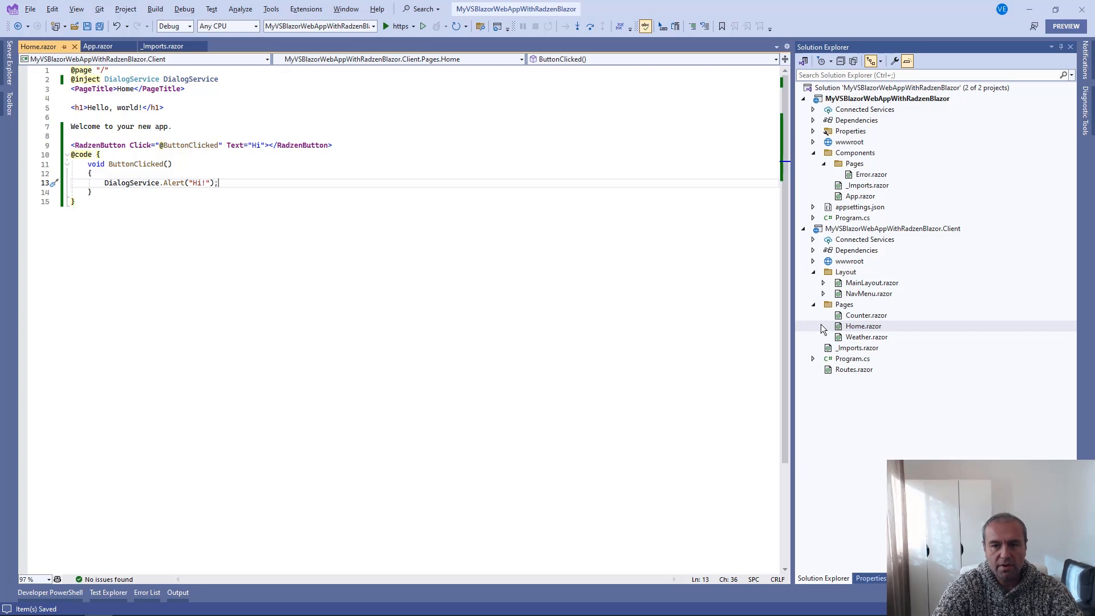
{"action": "mouse_move", "coordinate": [876, 285]}
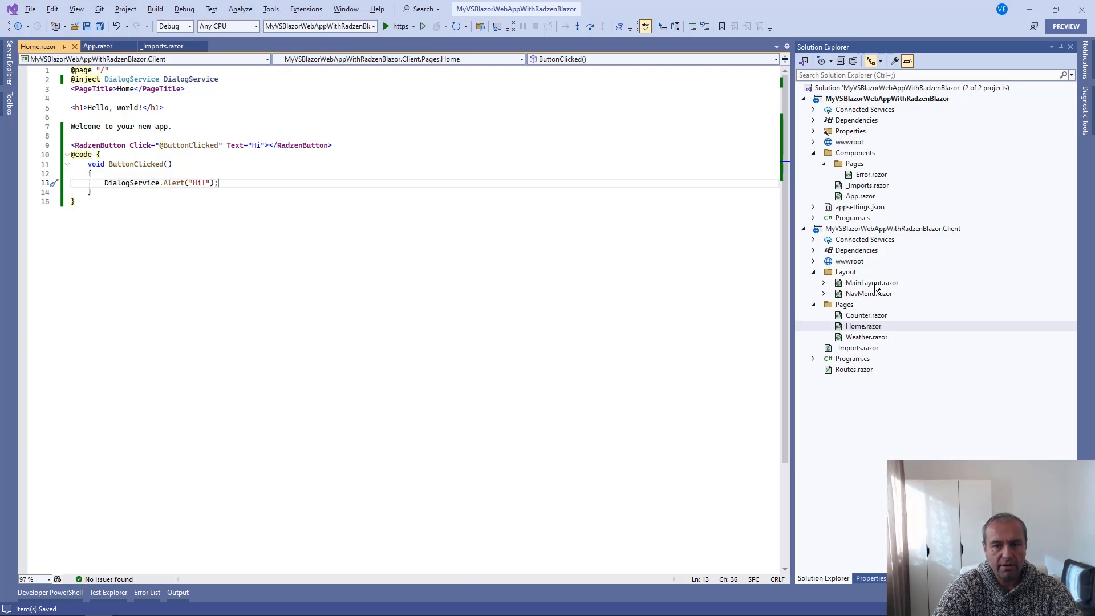
Add <RadzenComponents /> to the client's MainLayout.razor.
{"action": "double_click", "coordinate": [871, 282]}
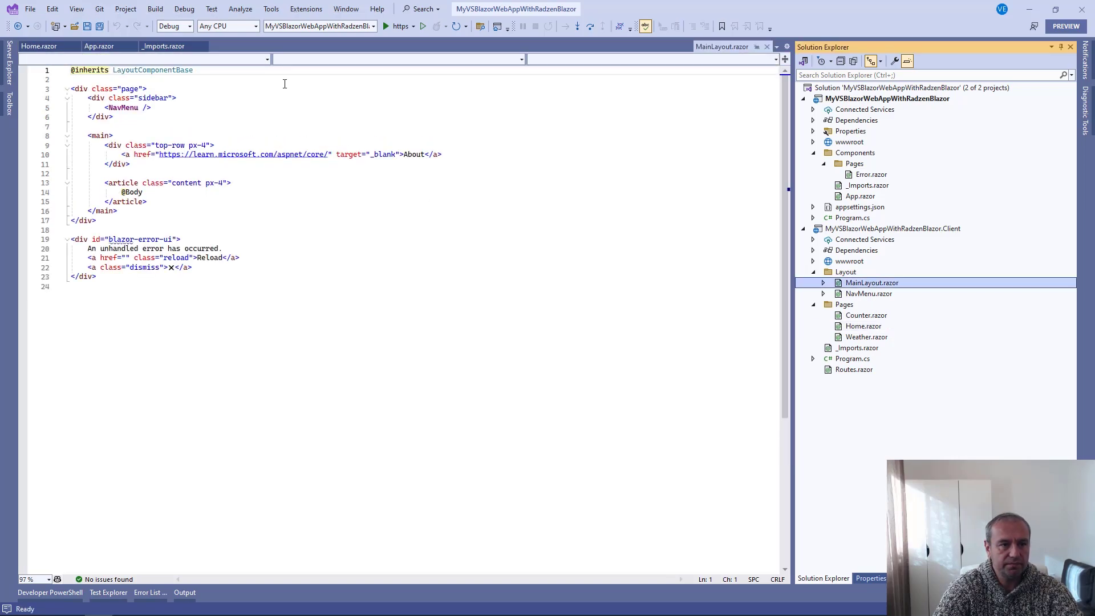
{"action": "type", "text": "@using MyVSBlazorWebAppWithRadzenBlazor.Client.Shared"}
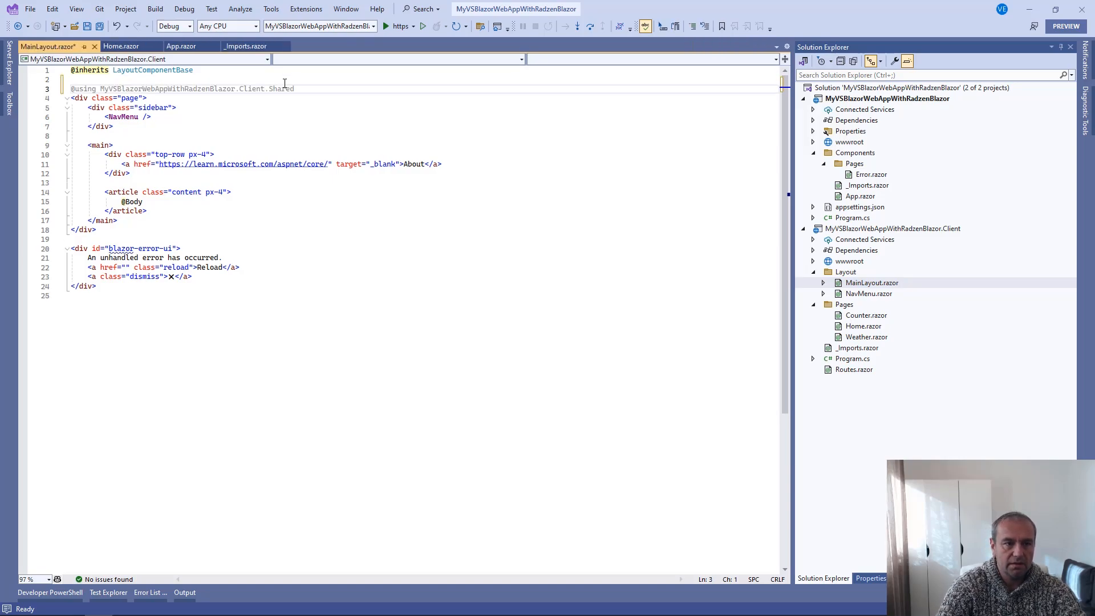
{"action": "type", "text": "R"}
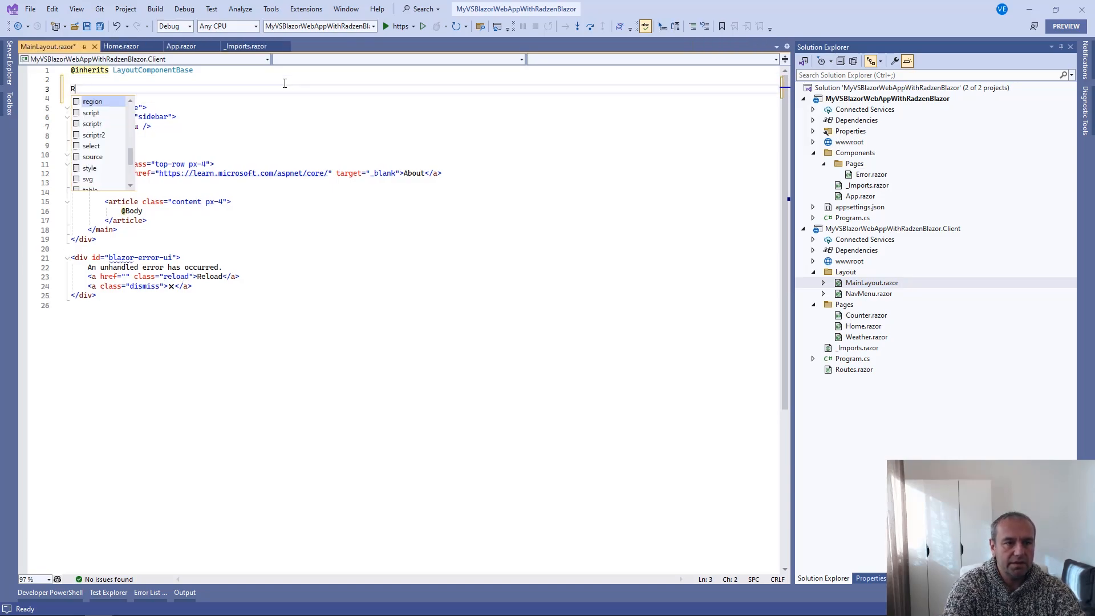
{"action": "type", "text": "<Radze"}
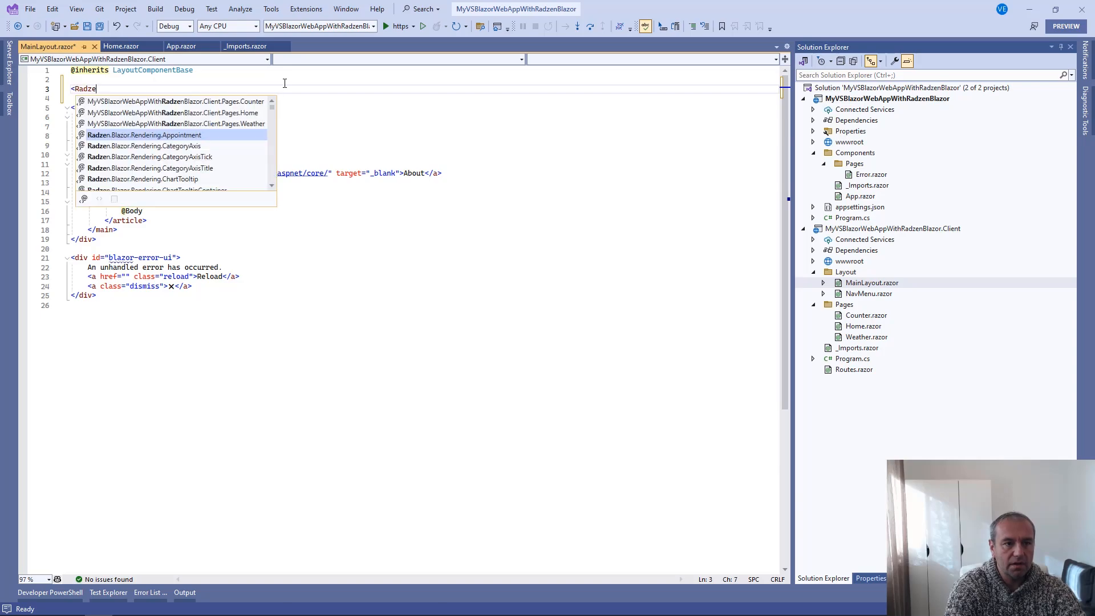
{"action": "type", "text": "Components />"}
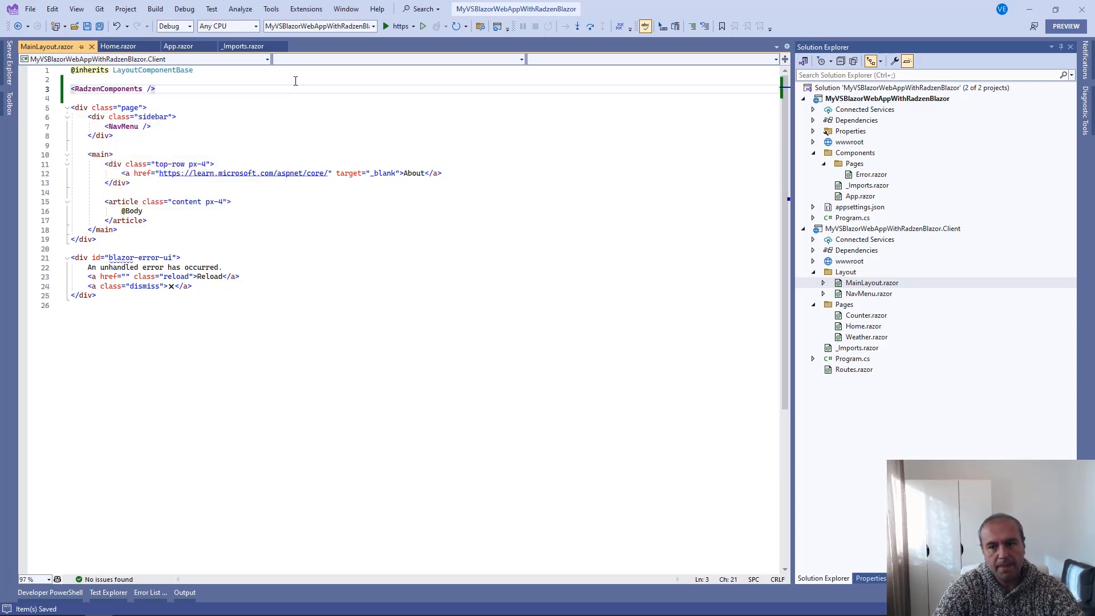
Register builder.Services.AddRadzenComponents() in the client project's Program.cs.
{"action": "left_click", "coordinate": [852, 359]}
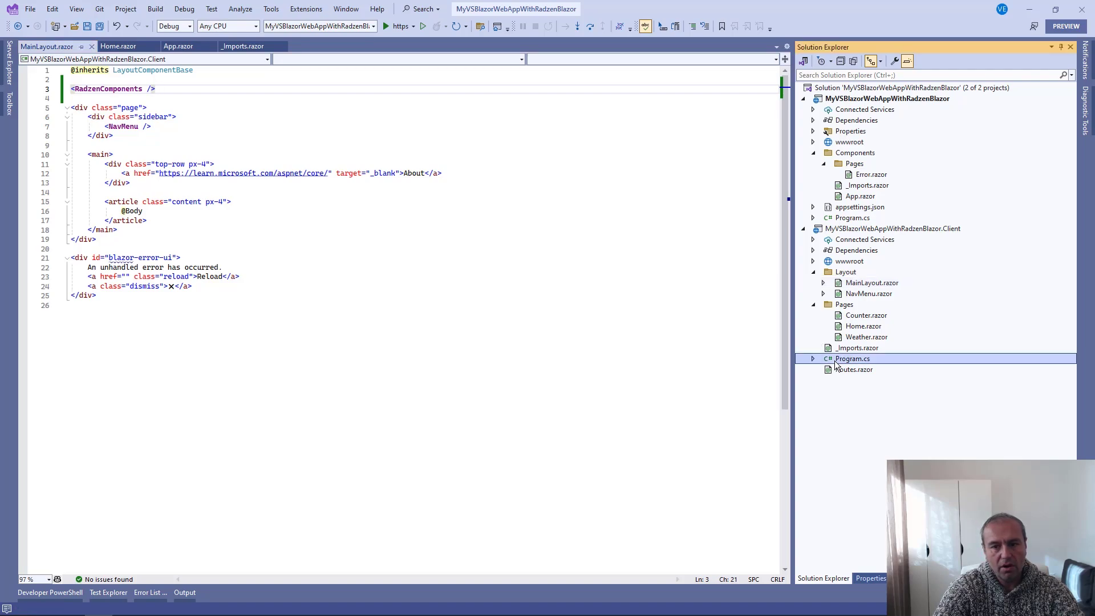
{"action": "double_click", "coordinate": [852, 358]}
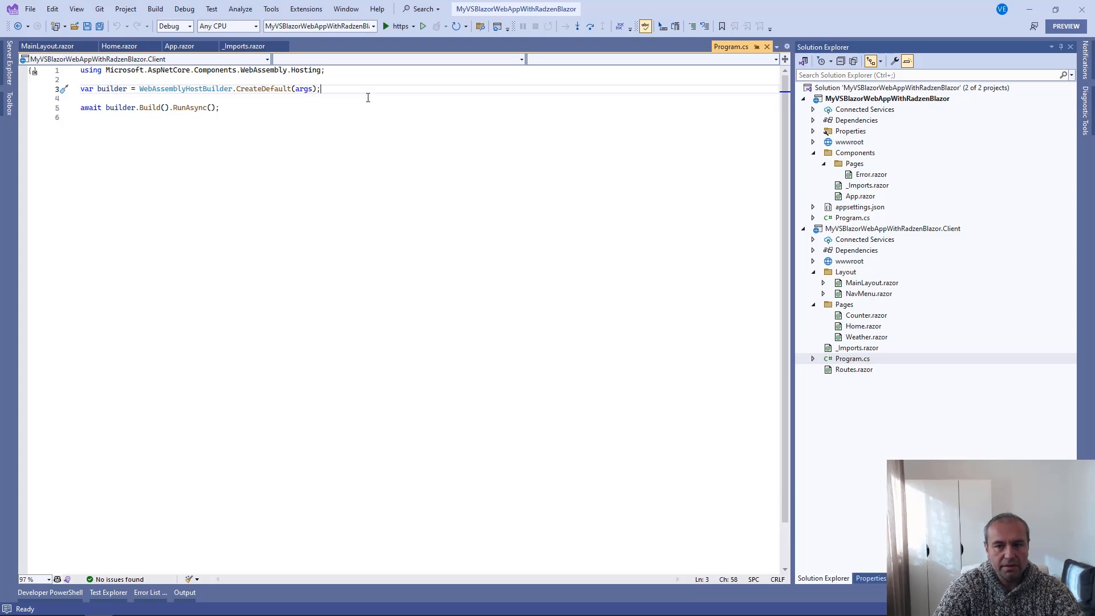
{"action": "mouse_move", "coordinate": [685, 230]}
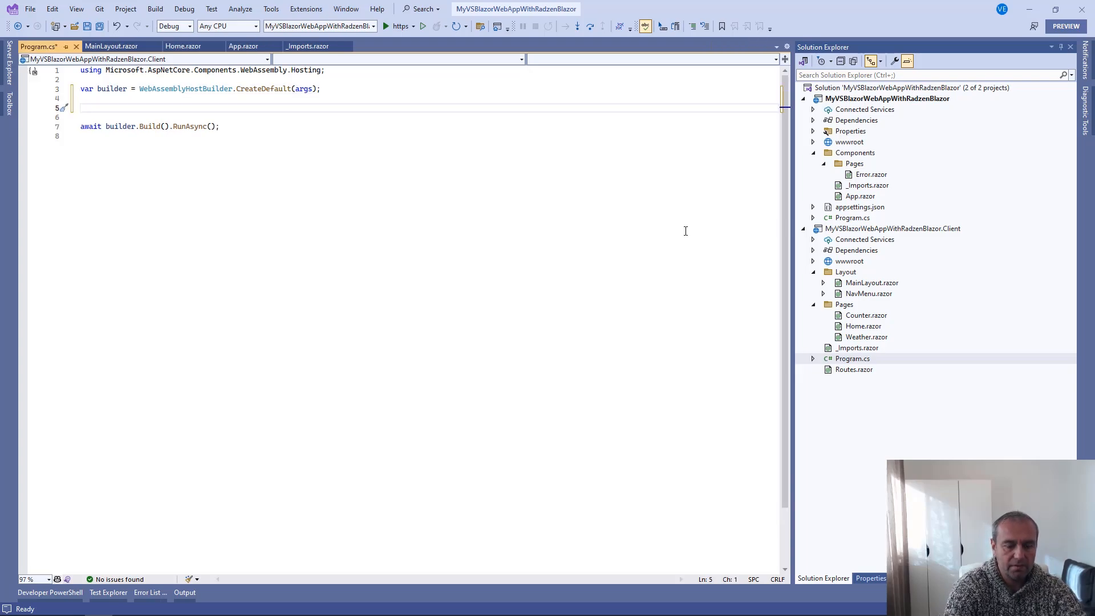
{"action": "type", "text": "BinaryReader reader = new BinaryReader(File.OpenRead(\"wwwroot/appsettings.json\"));"}
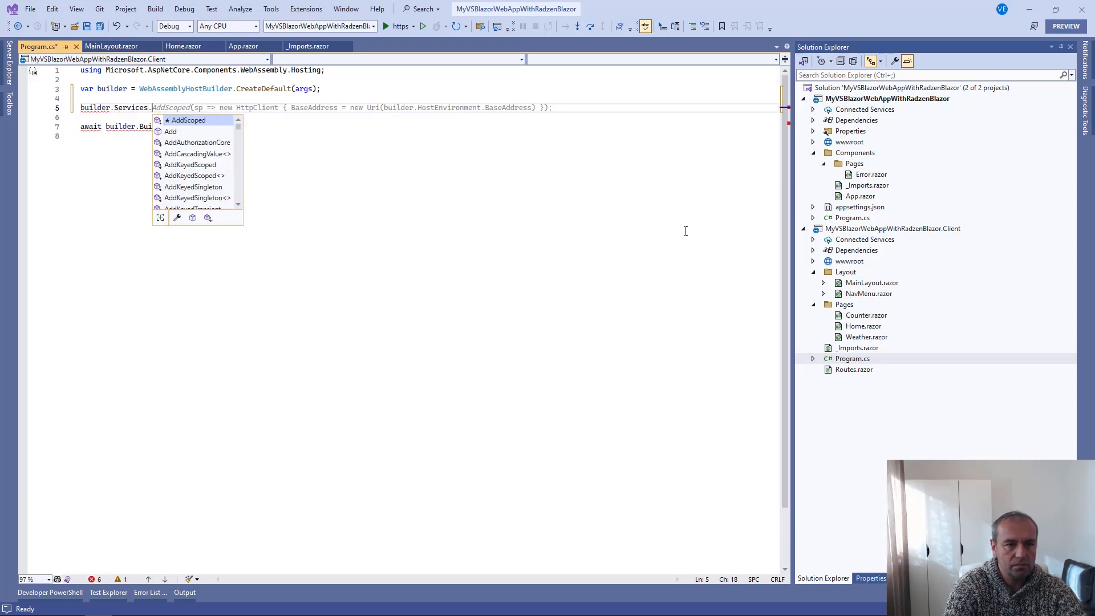
{"action": "mouse_move", "coordinate": [190, 120]}
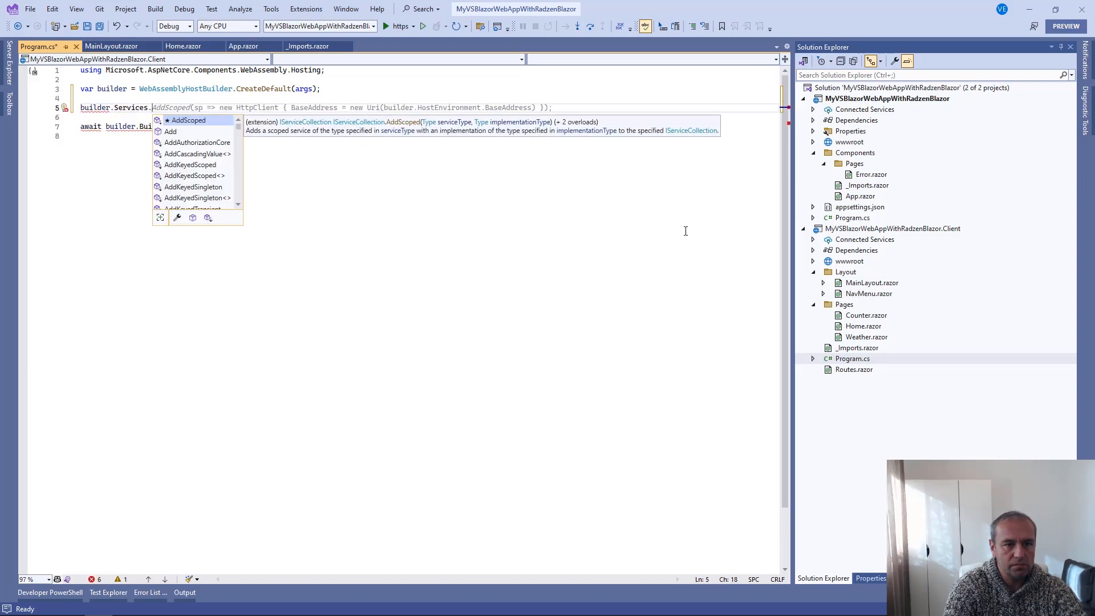
{"action": "type", "text": "AddRadzen"}
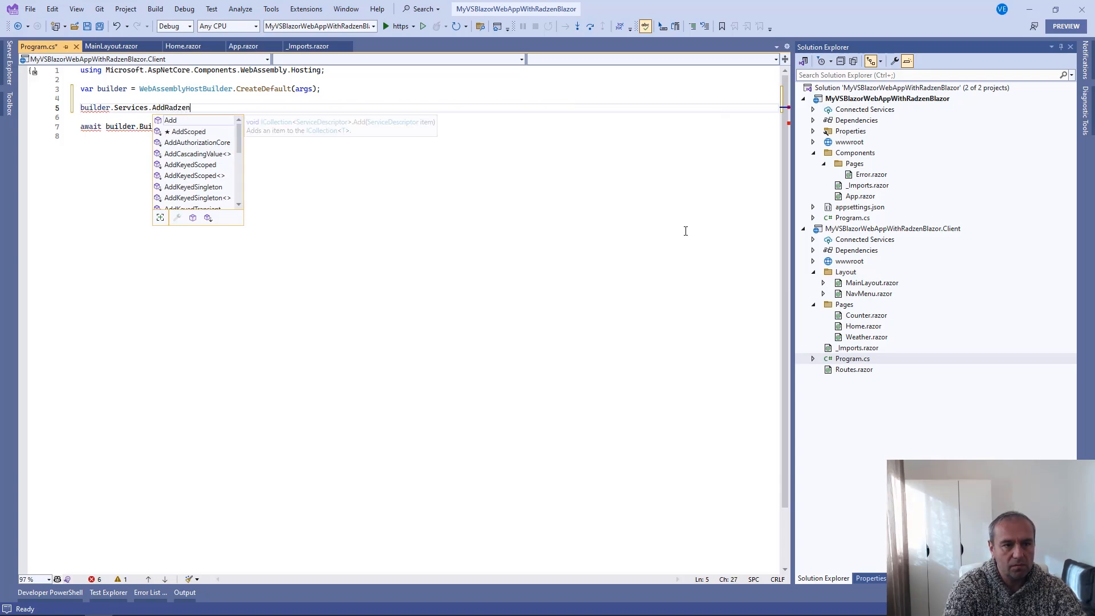
{"action": "type", "text": "Components"}
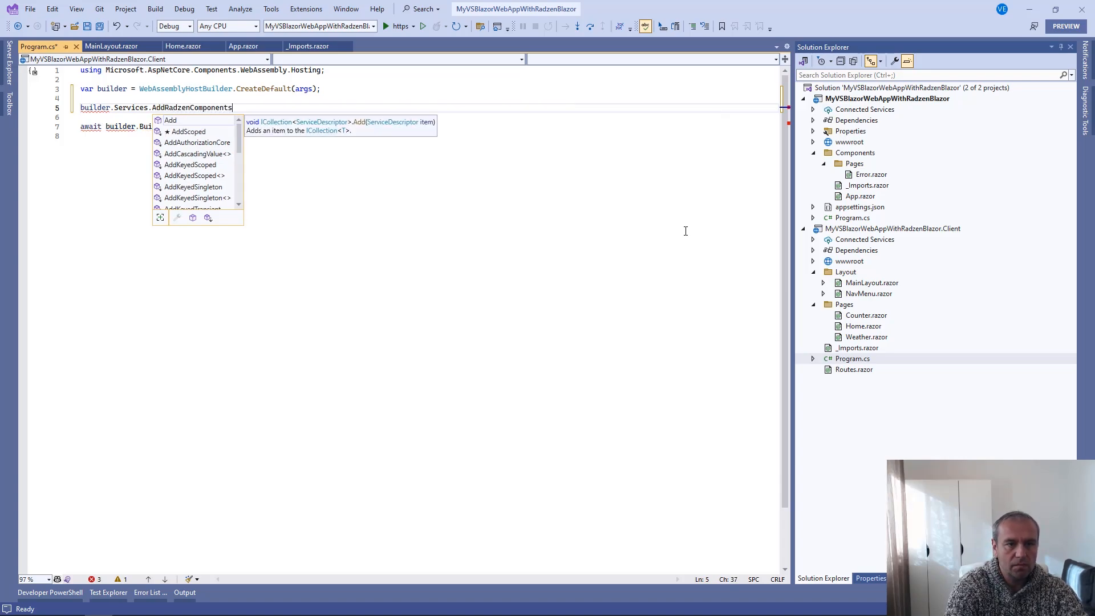
{"action": "type", "text": "();"}
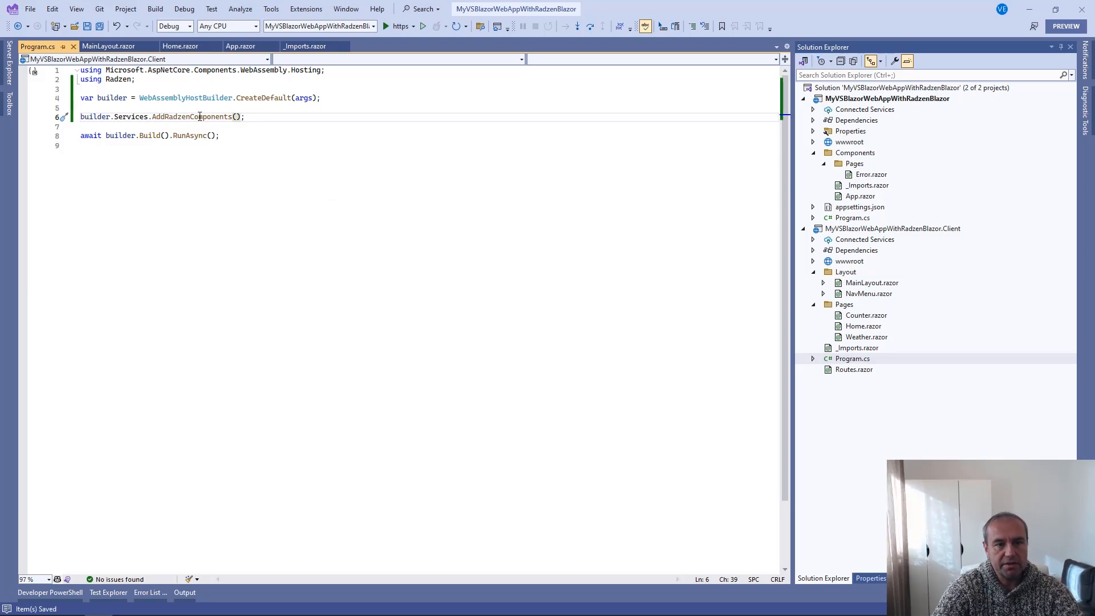
{"action": "left_click", "coordinate": [111, 46]}
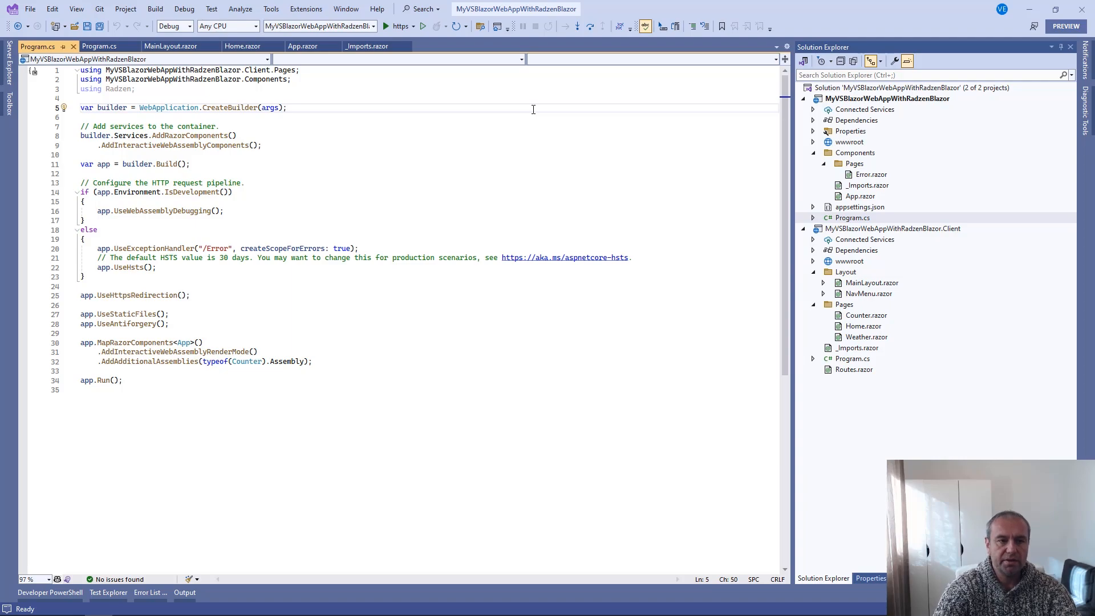
Add builder.Services.AddRadzenComponents(); to the server project's Program.cs.
{"action": "type", "text": "builder.Services.AddRadzenComponents();"}
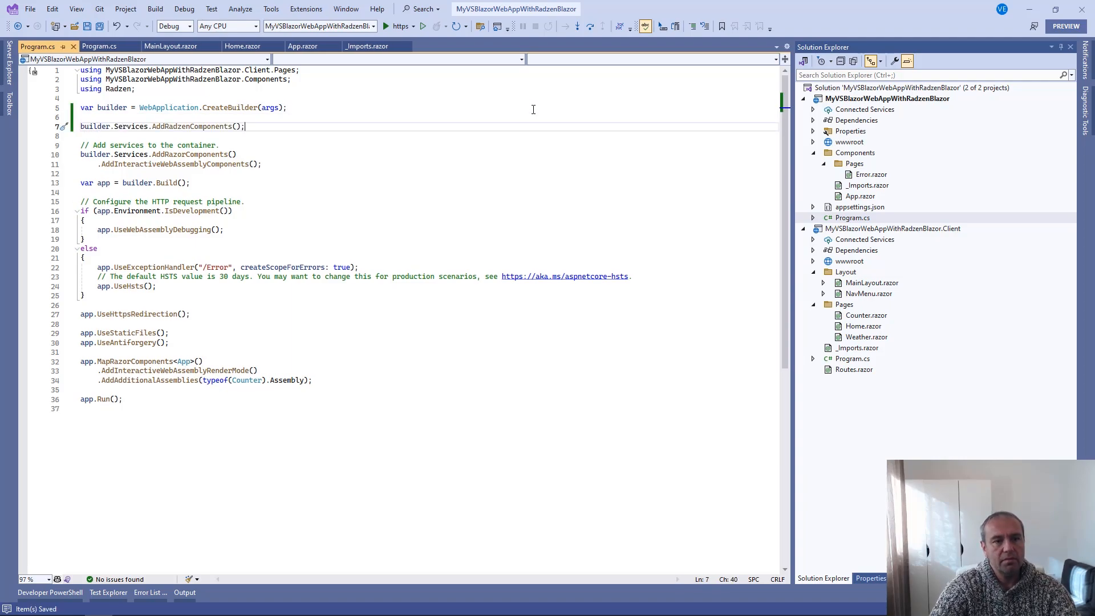
{"action": "mouse_move", "coordinate": [537, 105]}
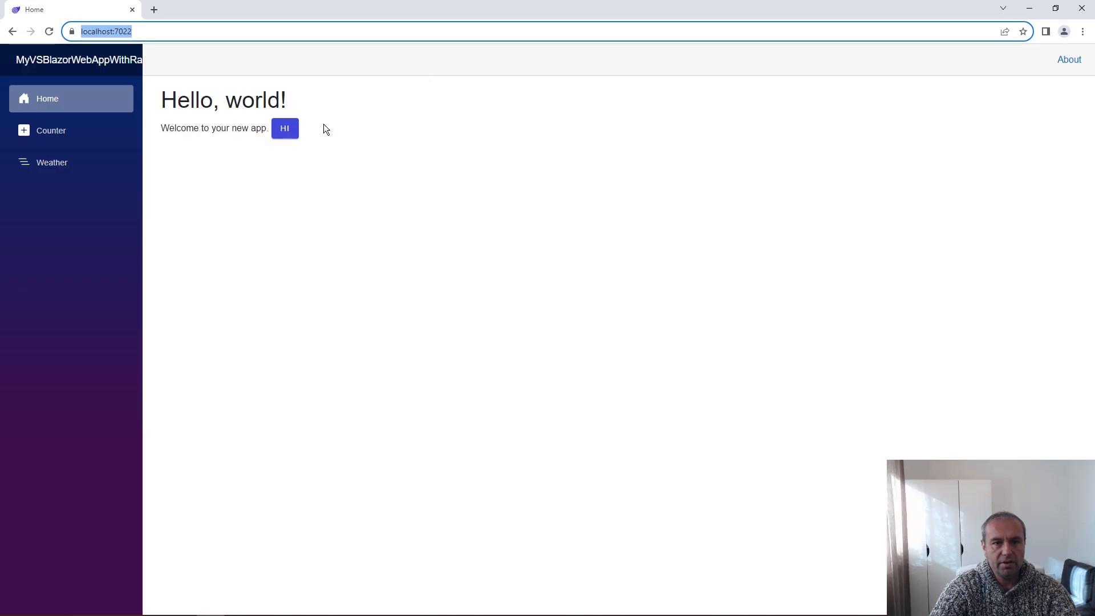
{"action": "mouse_move", "coordinate": [290, 147]}
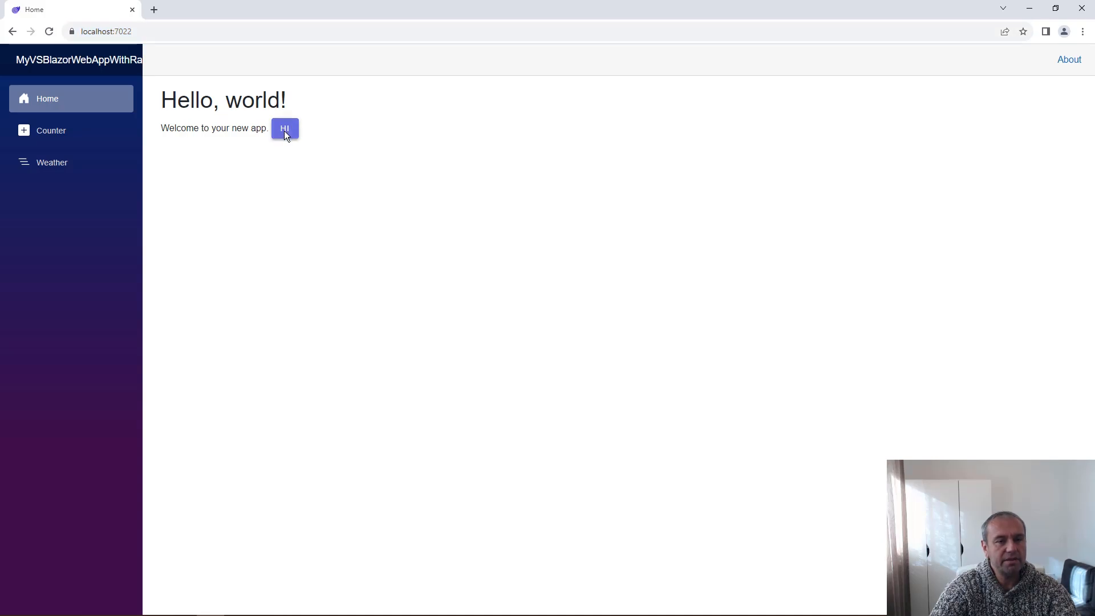
Check that the HI button shows the 'Hi!' Message dialog, dismiss it, and switch windows.
{"action": "left_click", "coordinate": [284, 128]}
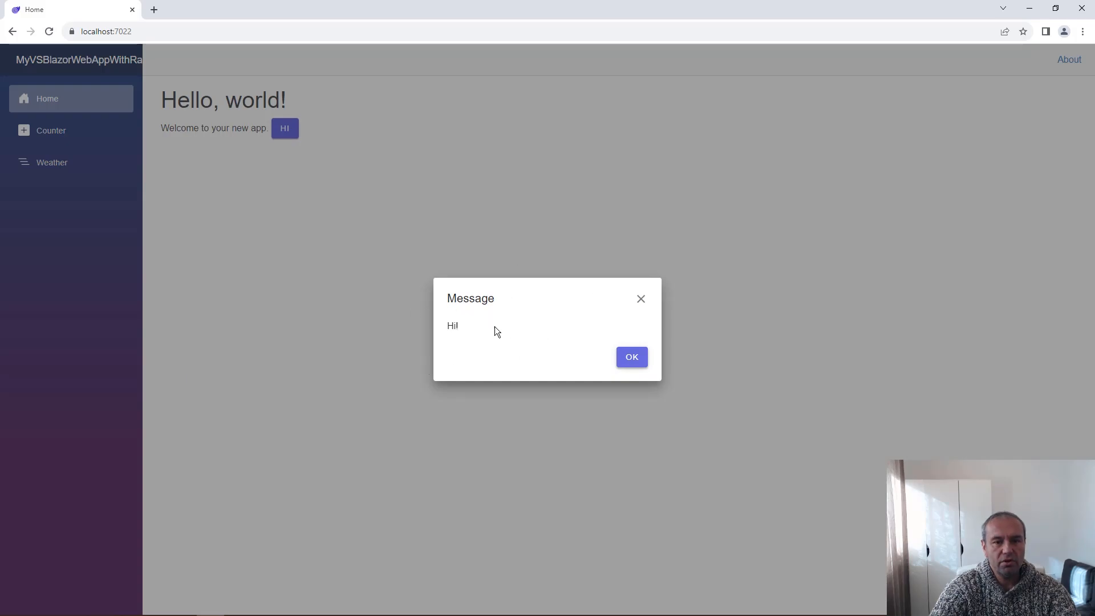
{"action": "mouse_move", "coordinate": [488, 326]}
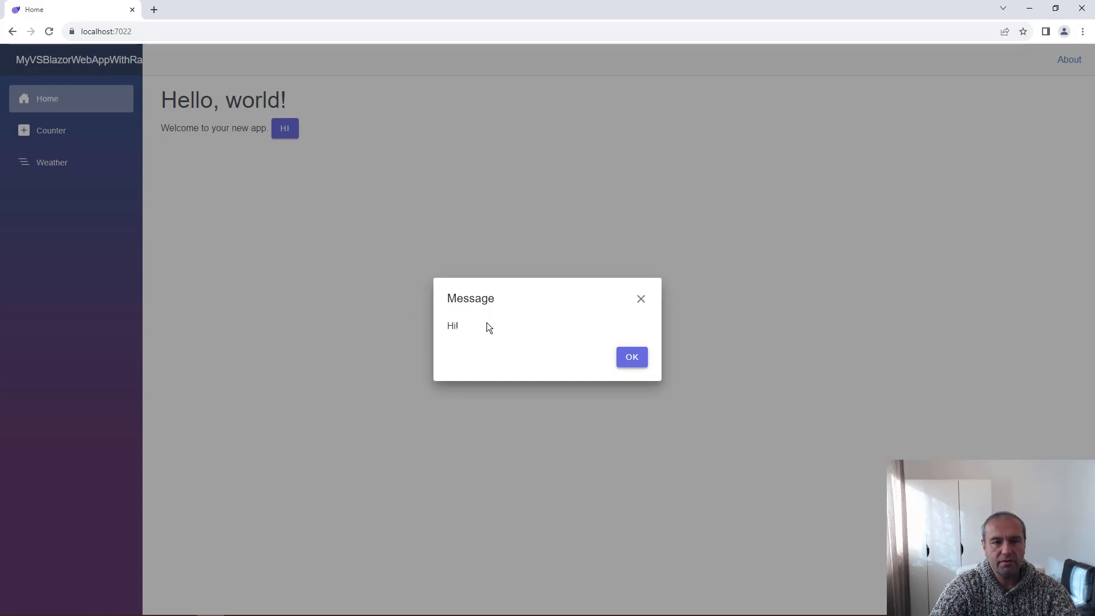
{"action": "mouse_move", "coordinate": [651, 379]}
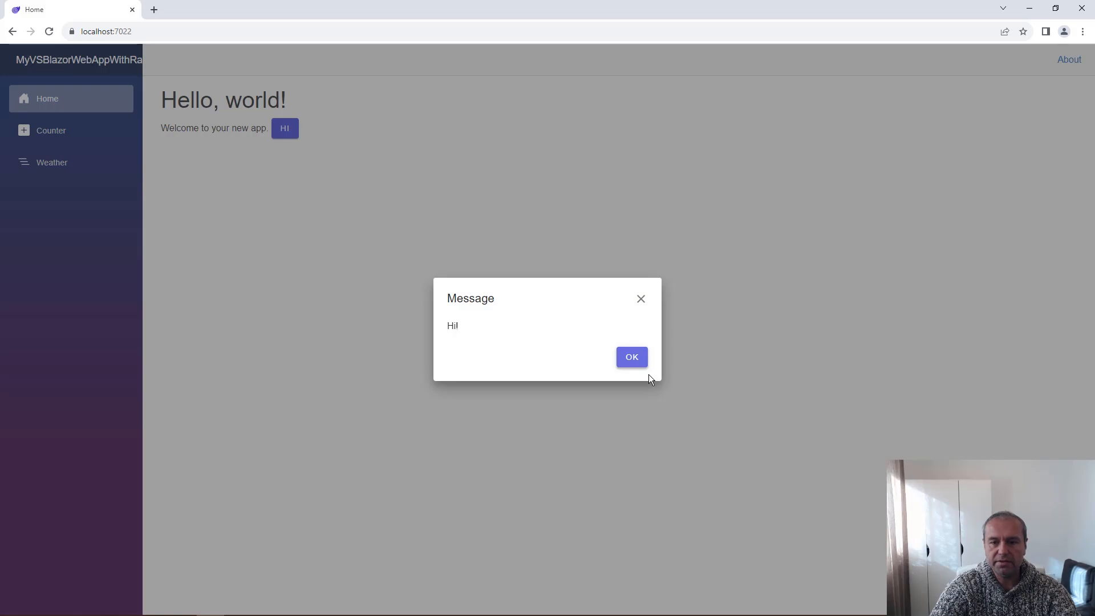
{"action": "left_click", "coordinate": [632, 357]}
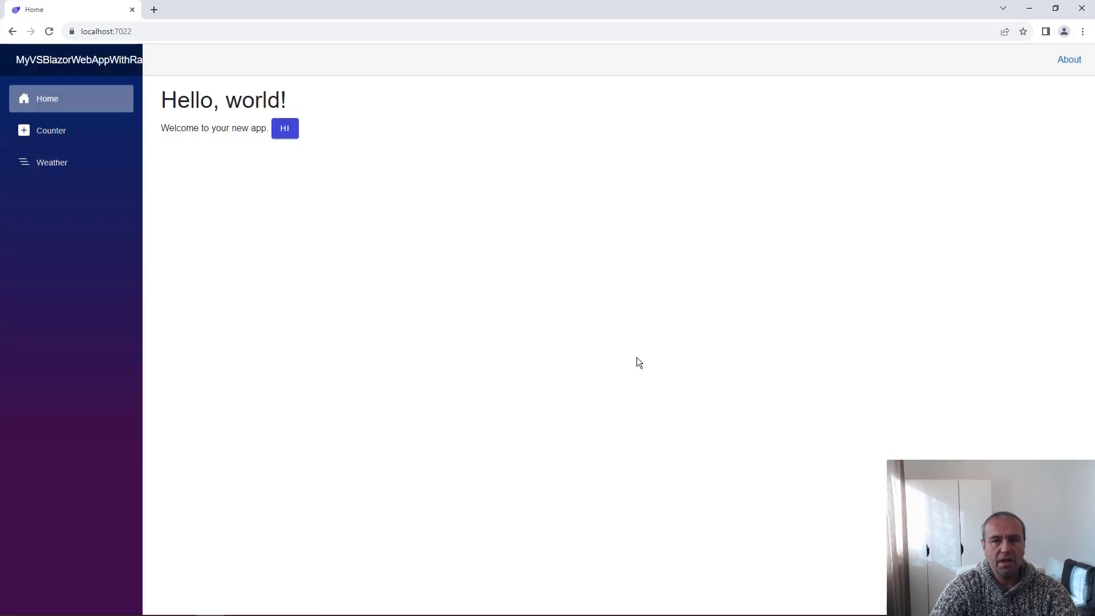
{"action": "key", "text": "alt+tab"}
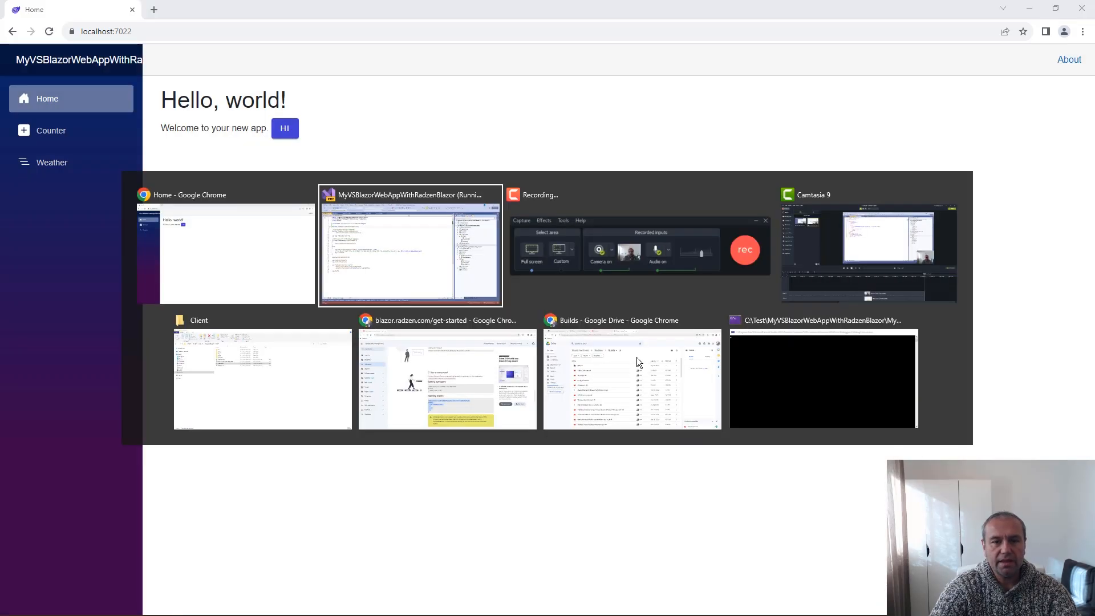